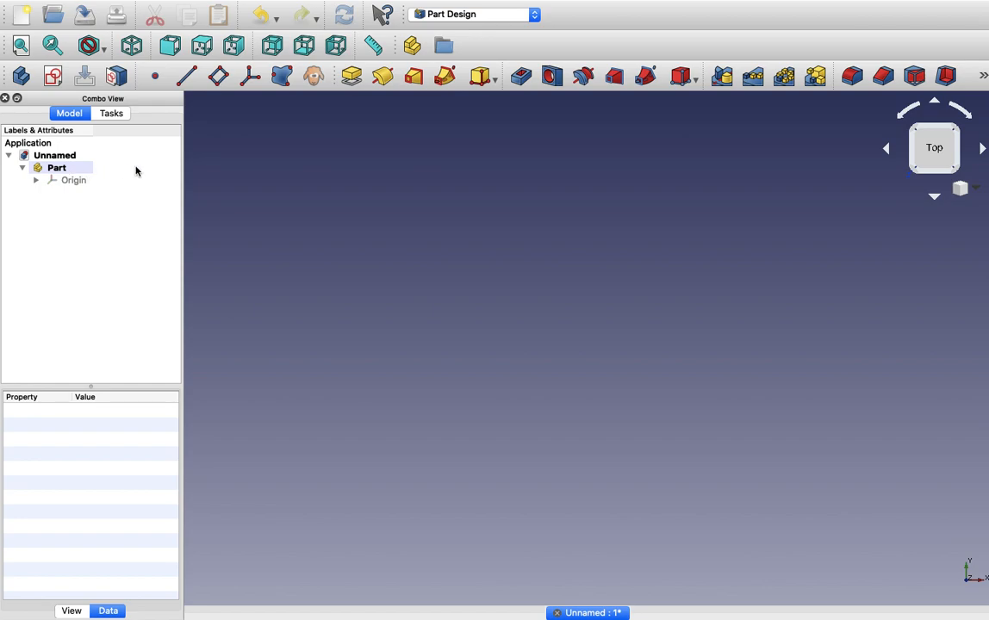
Step: Save the document as 'Vase creation using revolve operation'
text(Vase creation using revol)
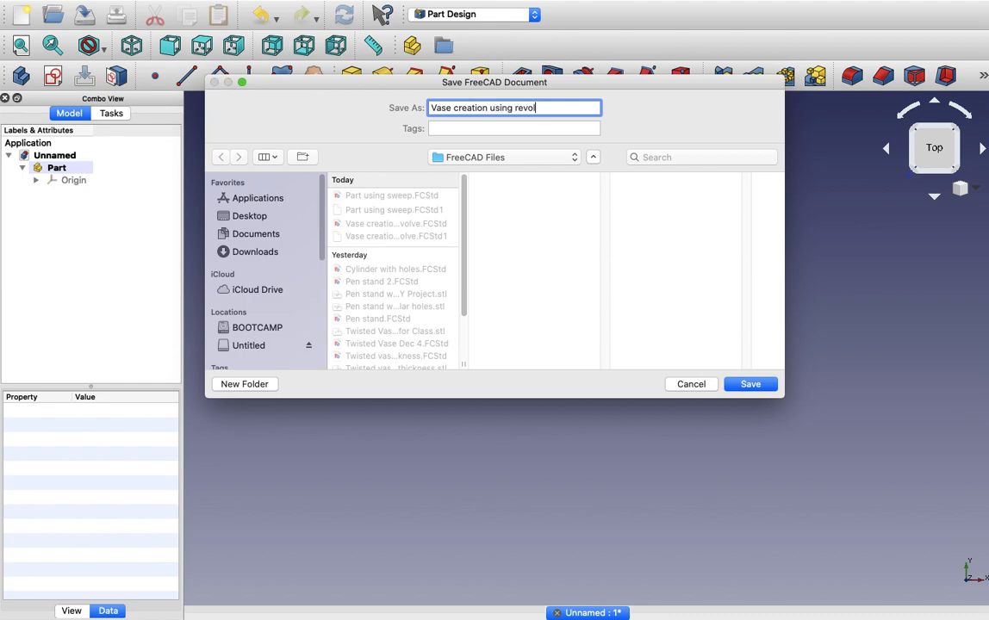
click(749, 384)
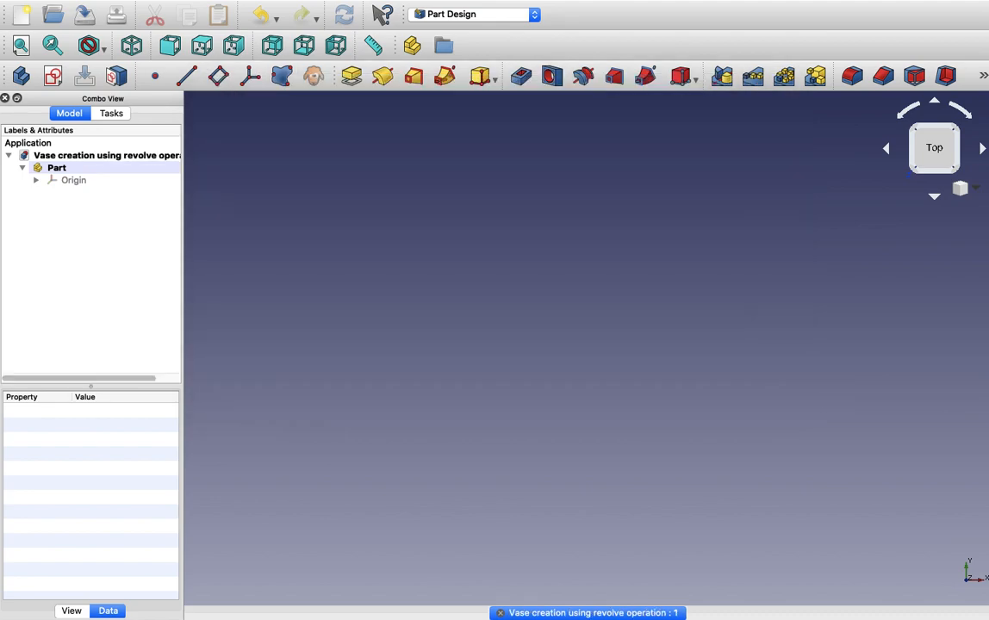
Step: Start a new sketch on the XZ_Plane001 base plane
click(57, 167)
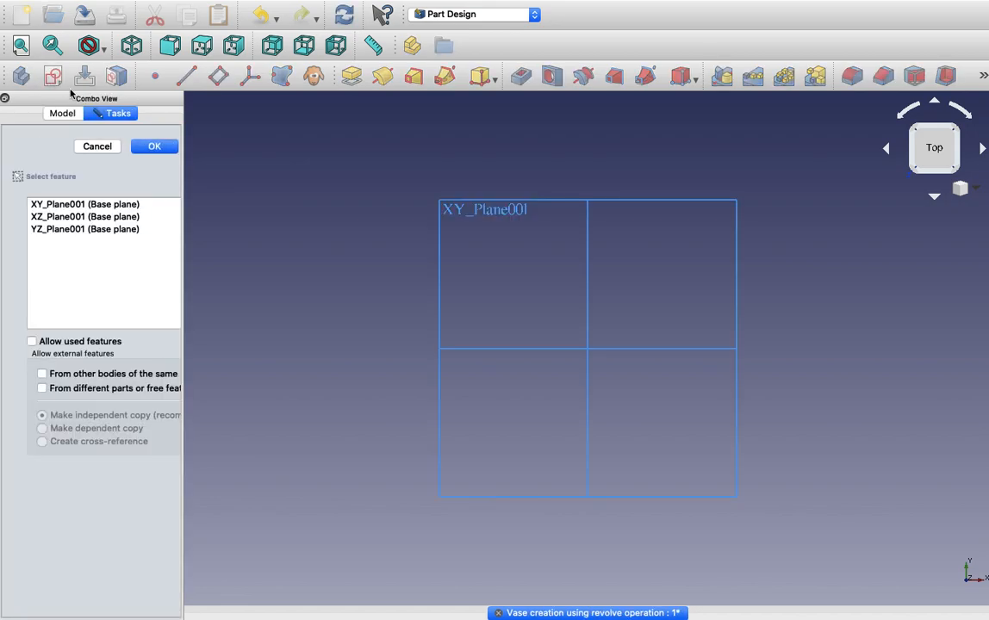
click(85, 217)
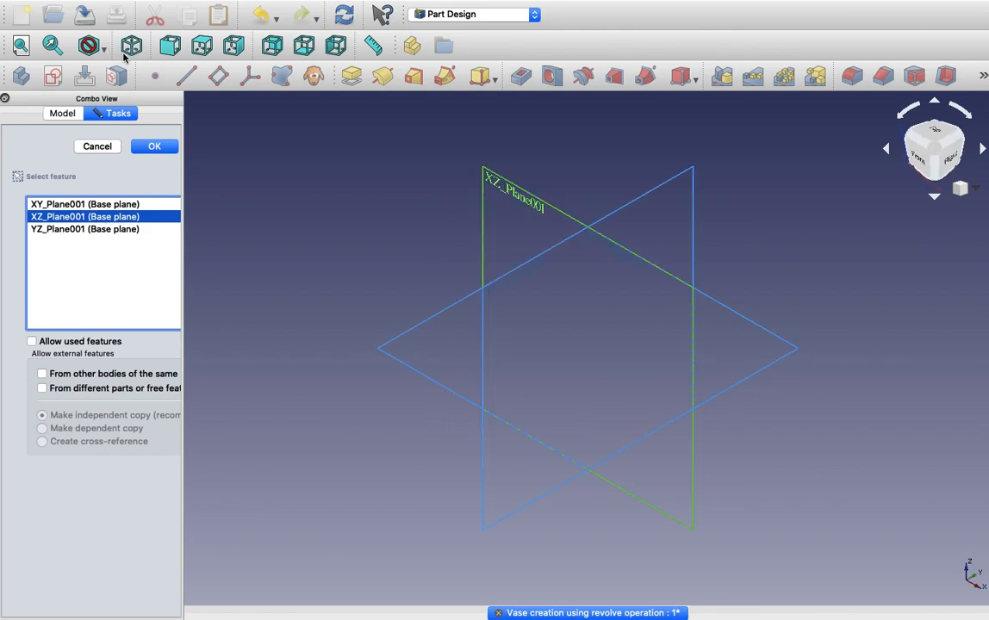
click(153, 145)
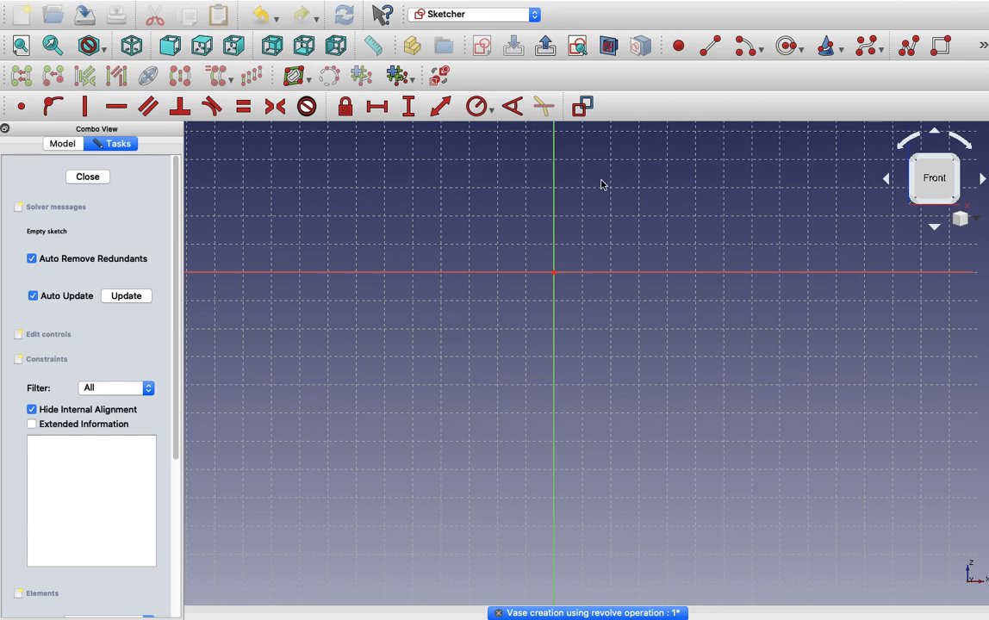
mouse_move(906, 45)
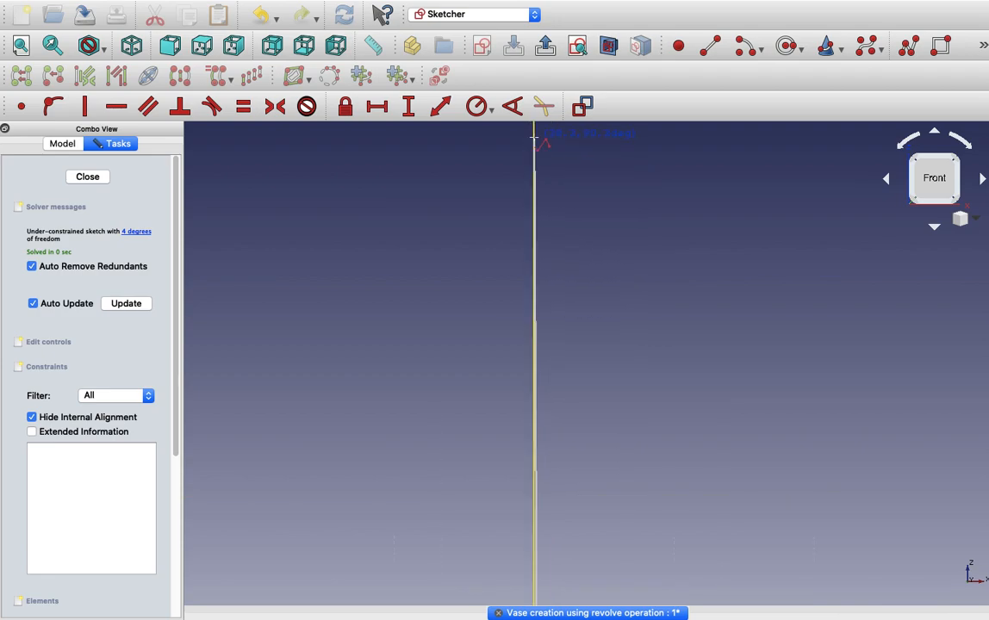
Step: Draw the vertical axis edge of the profile with the Polyline tool
drag(536, 138, 627, 138)
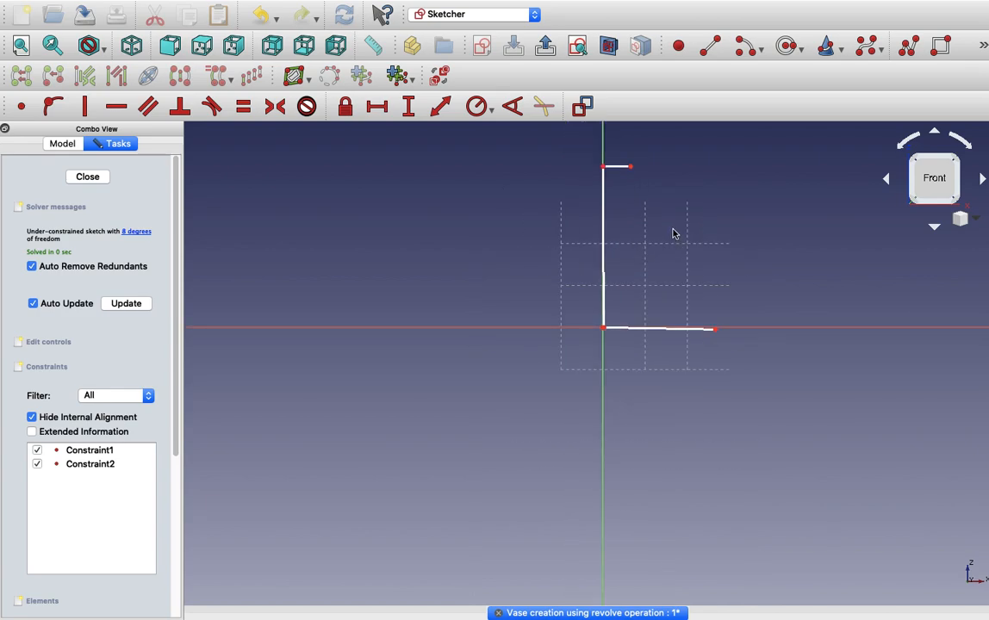
mouse_move(642, 240)
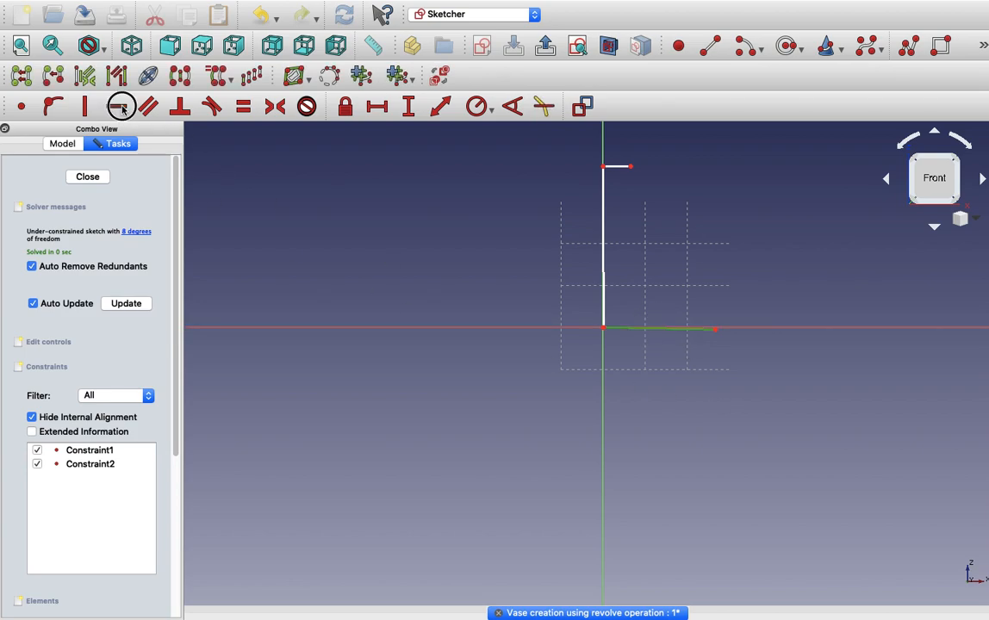
Step: Apply Horizontal/Vertical constraints so base and top stay horizontal, axis edge vertical
click(124, 107)
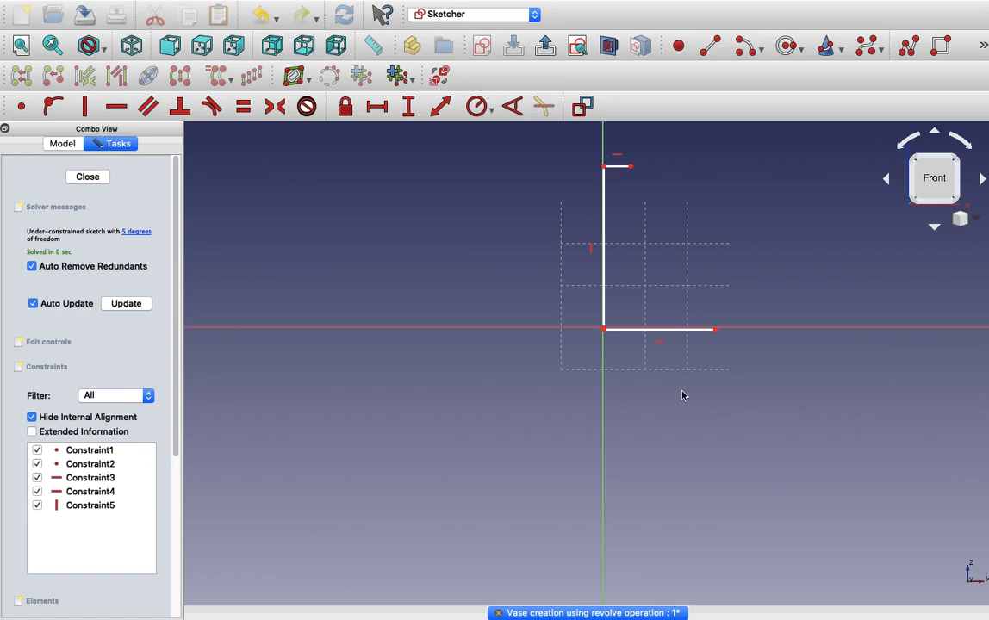
mouse_move(214, 110)
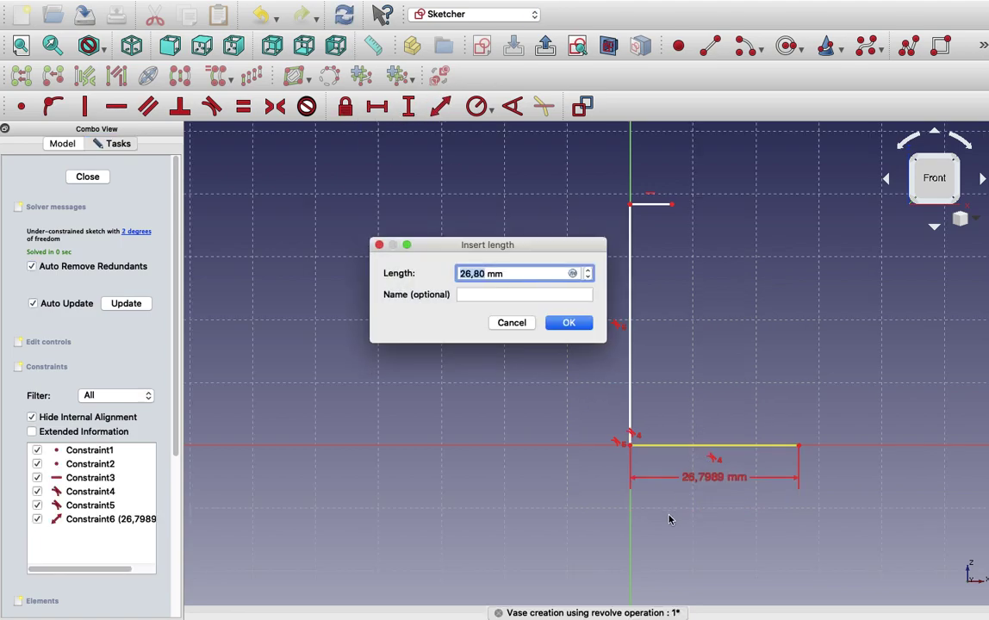
Step: Dimension the base line to 30 mm and the top line to 20 mm
click(568, 324)
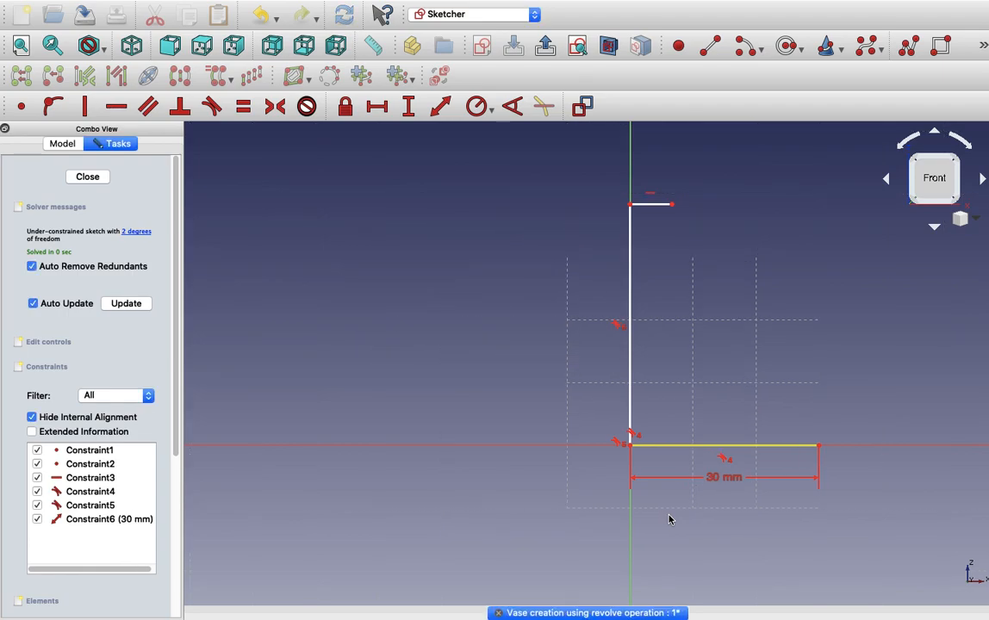
click(651, 203)
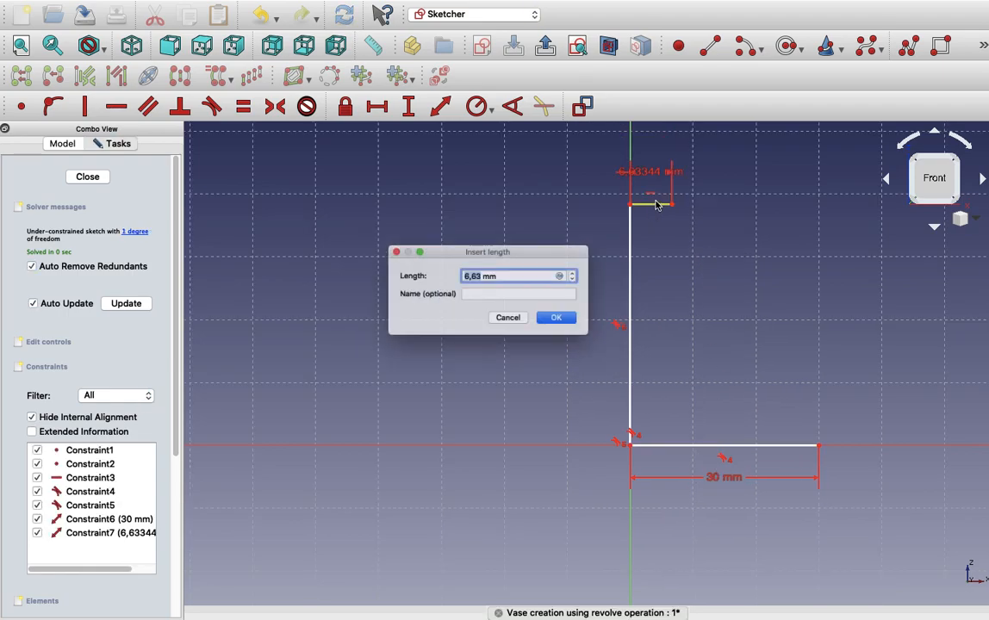
click(555, 317)
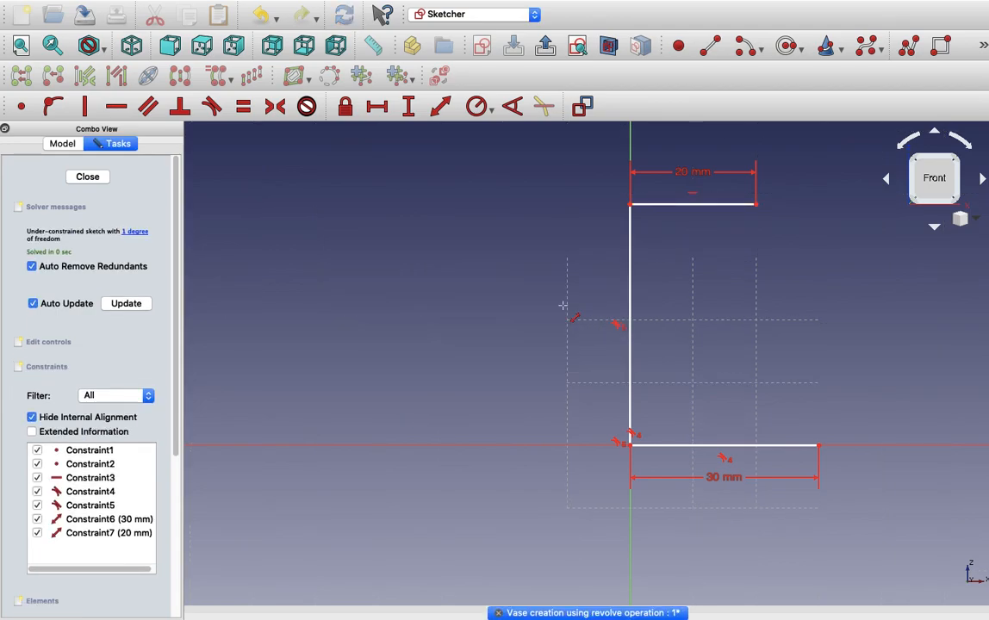
mouse_move(77, 539)
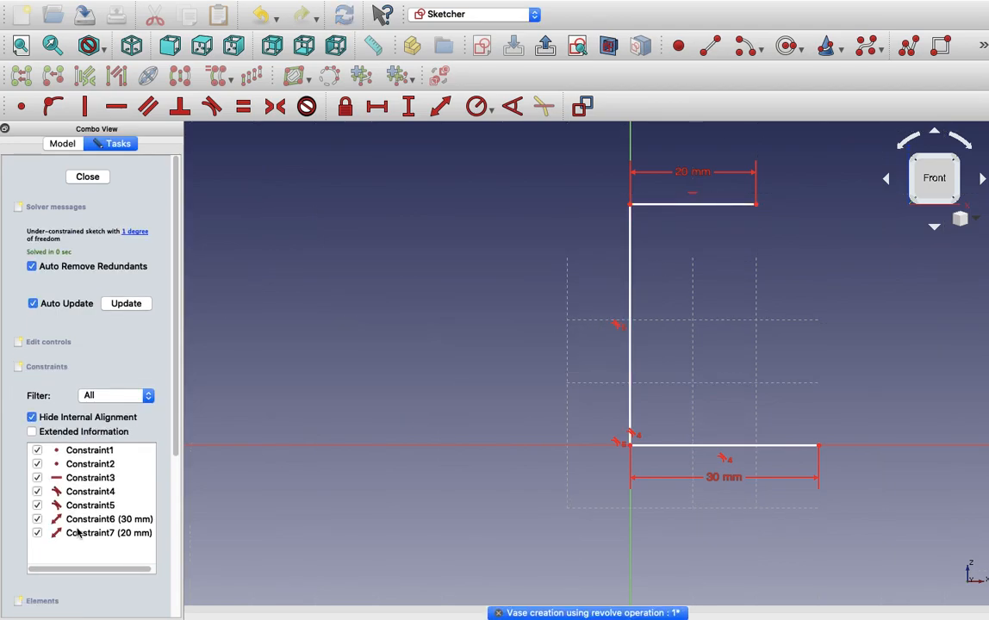
Step: Edit the top line to 15 mm and set the vertical edge height to 100 mm
double_click(93, 537)
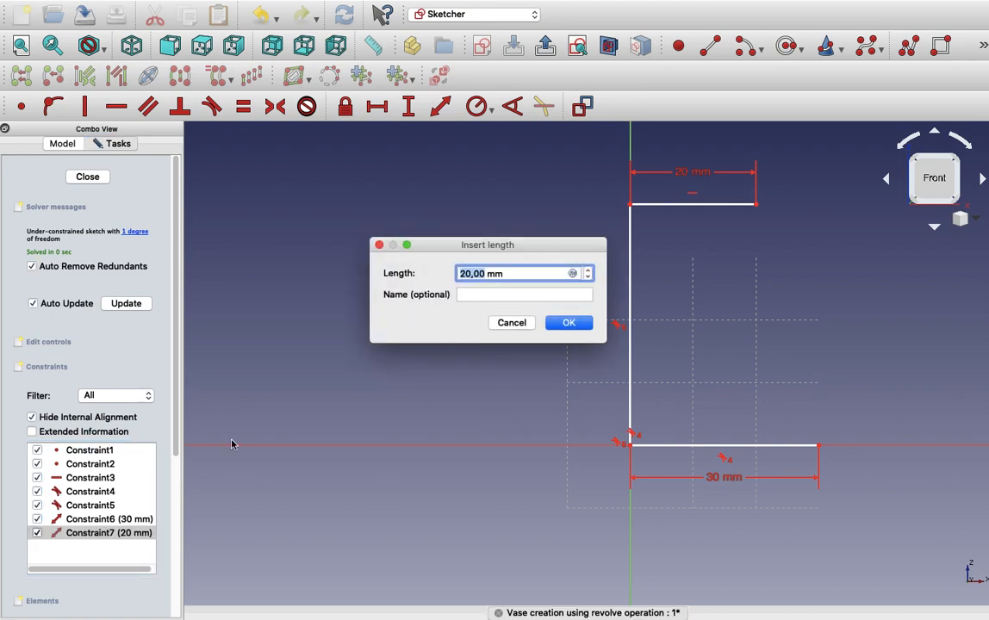
click(569, 322)
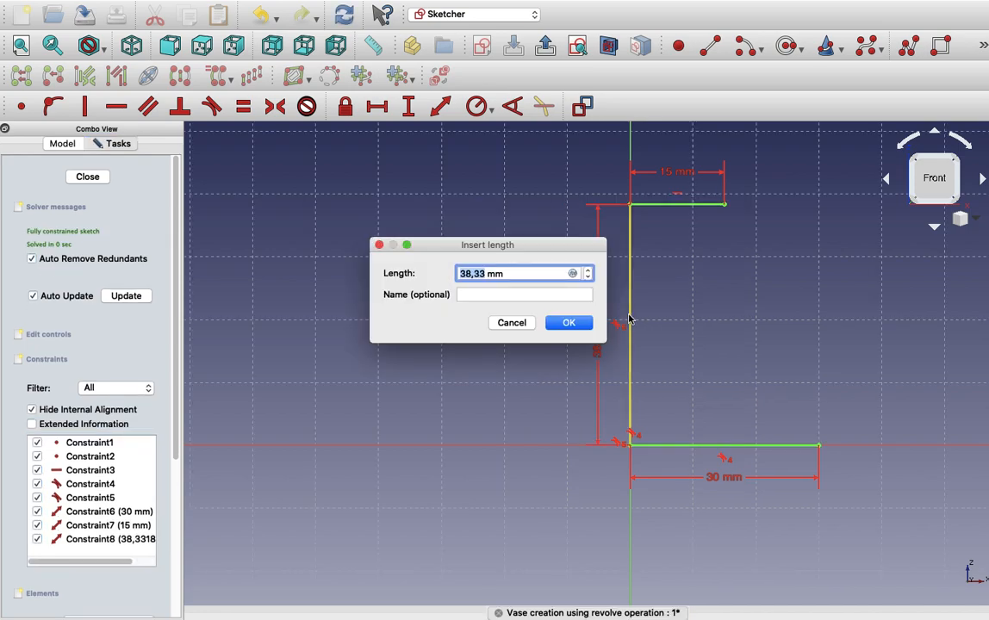
click(569, 322)
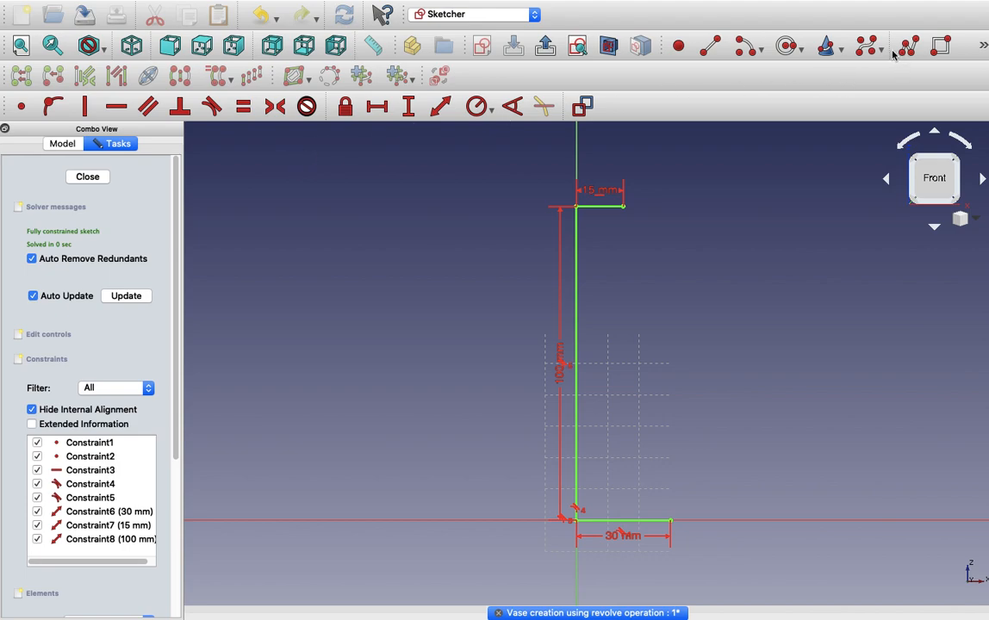
mouse_move(865, 44)
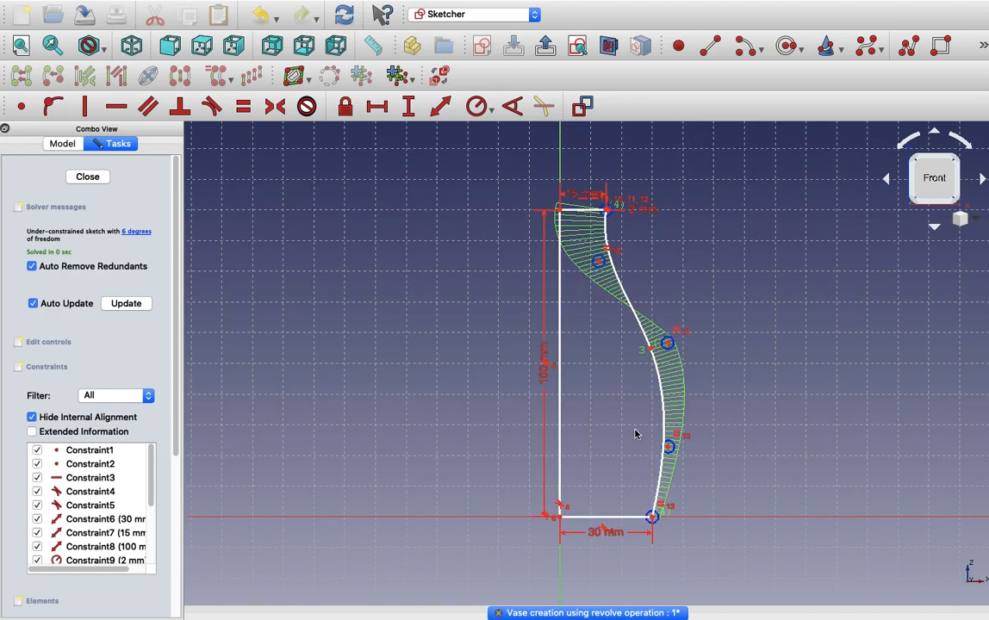
mouse_move(670, 372)
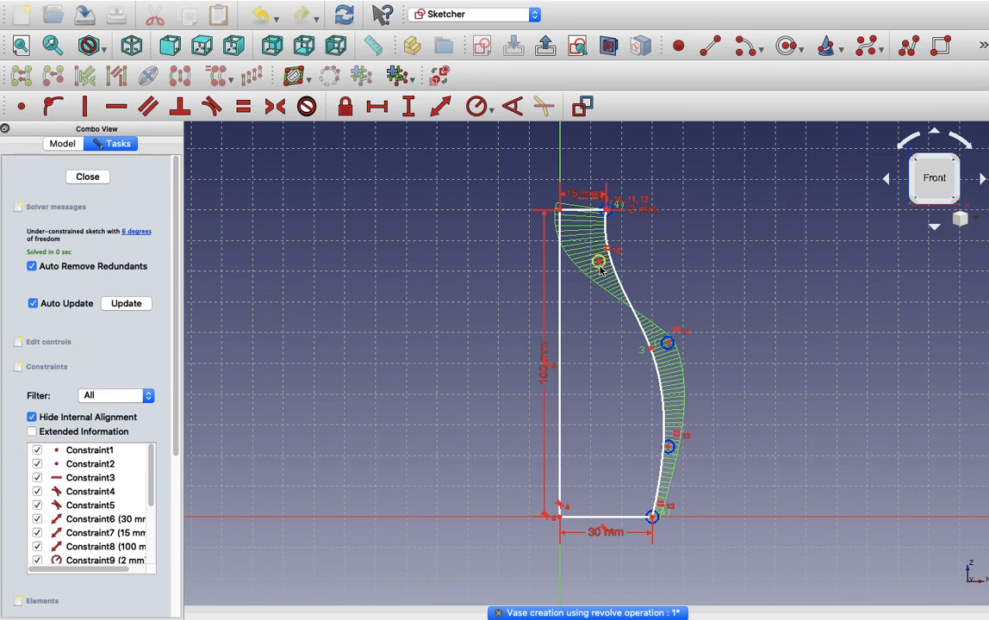
Step: Drag the B-spline control points to shape a smooth S-curved outer wall with a lower bulge
drag(611, 252, 600, 279)
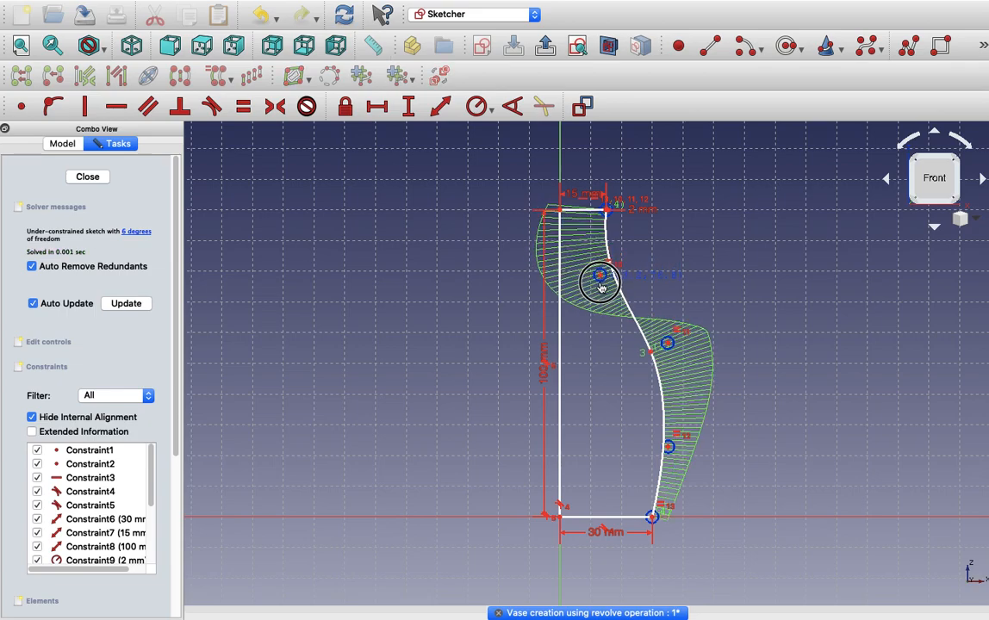
drag(600, 277, 589, 299)
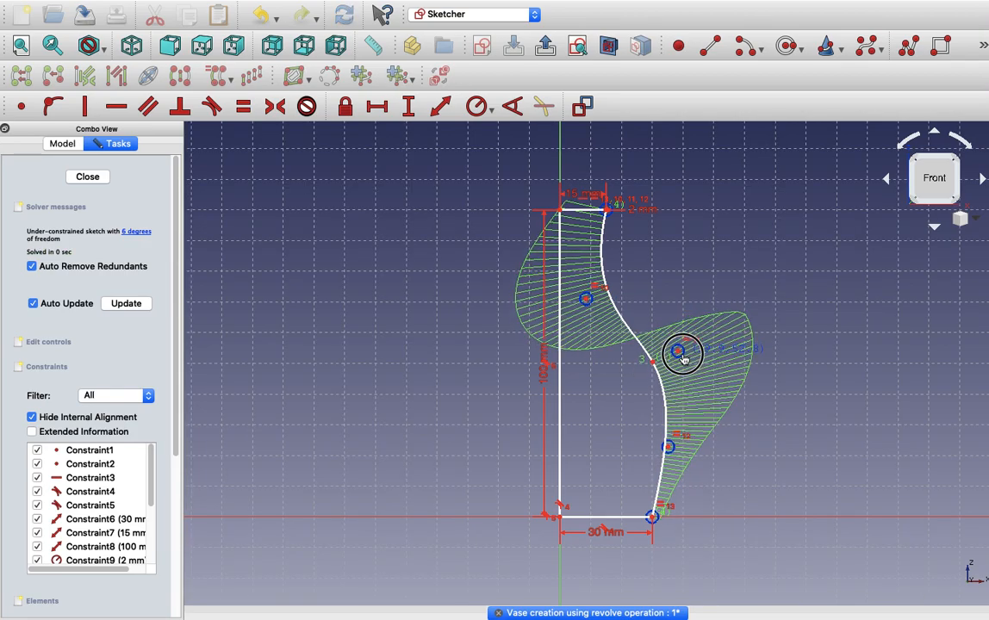
drag(681, 352, 698, 362)
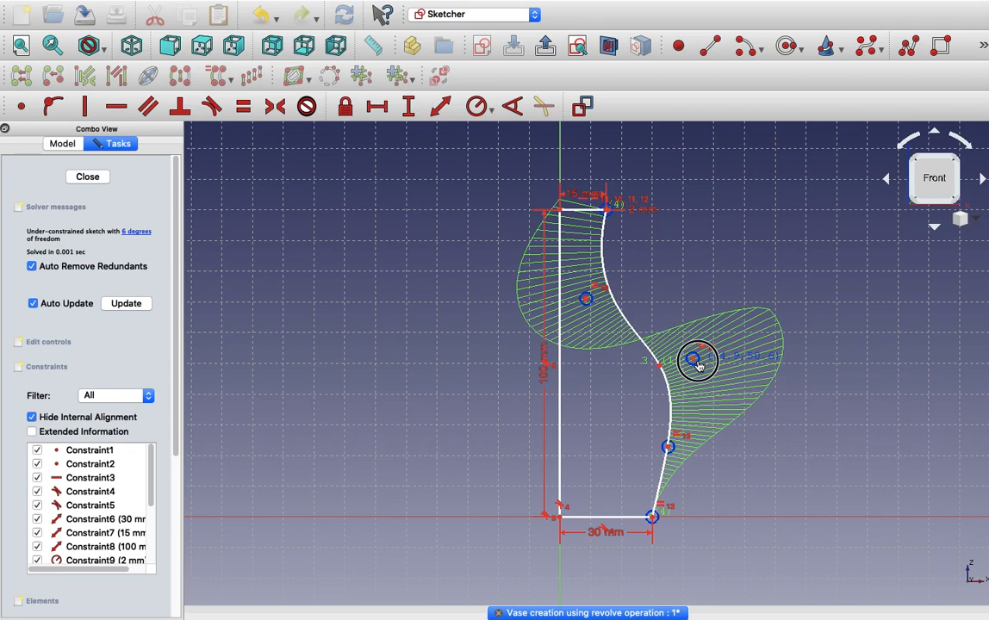
drag(698, 360, 651, 458)
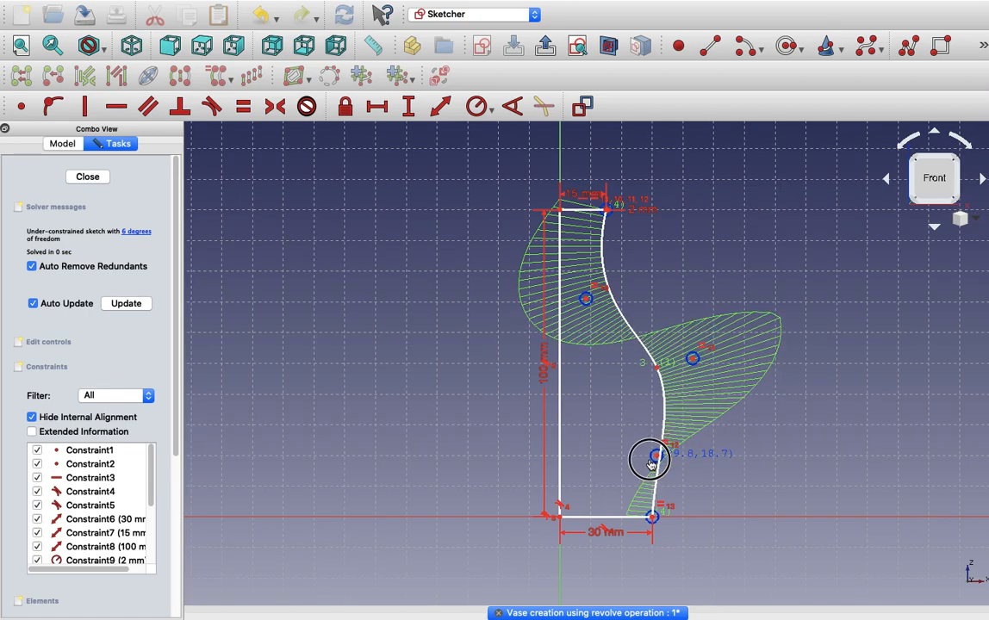
drag(652, 458, 679, 464)
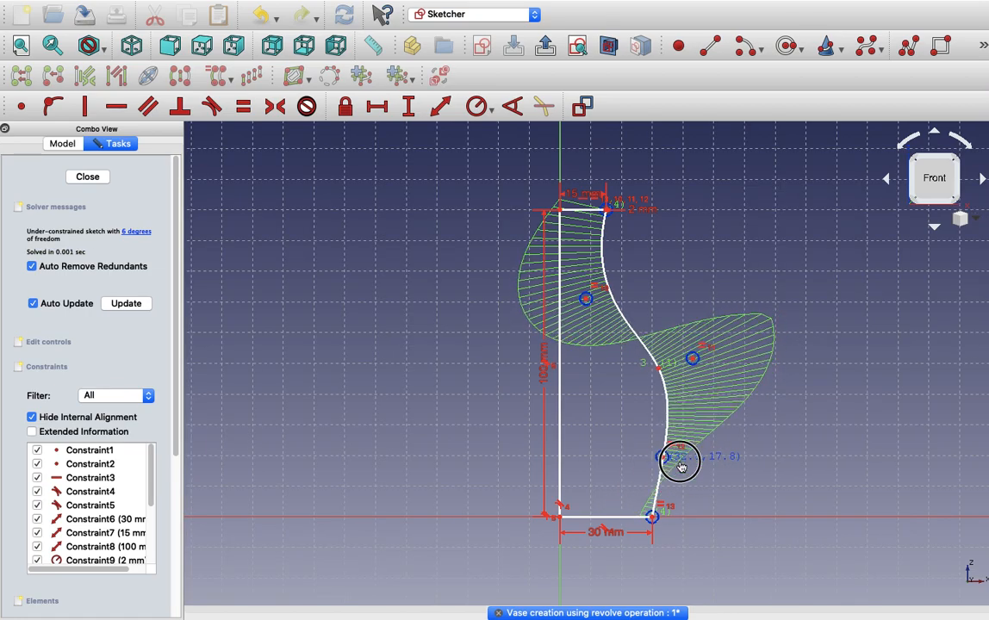
drag(681, 462, 724, 423)
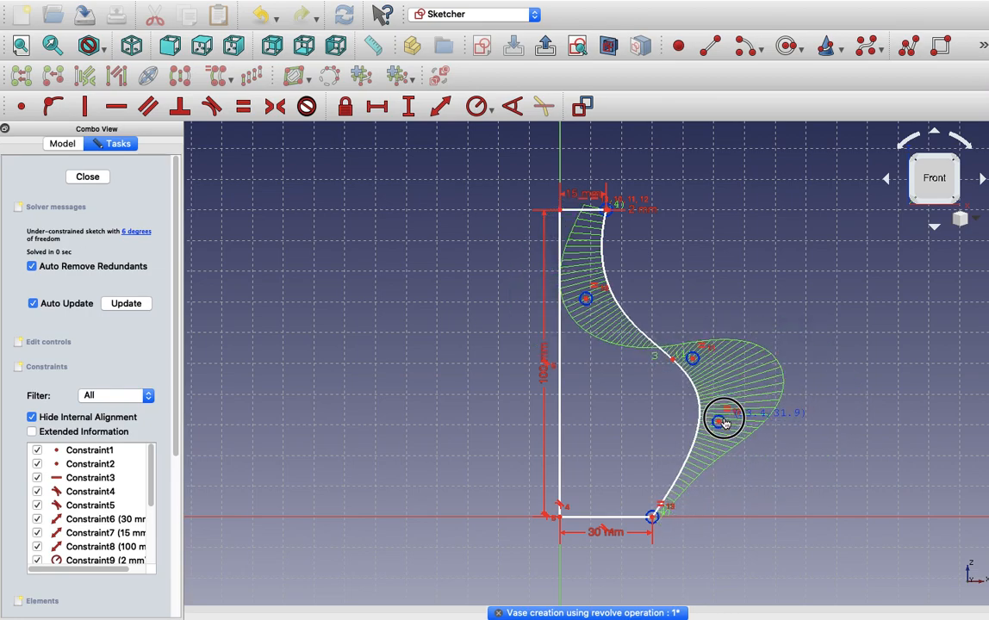
drag(724, 422, 693, 457)
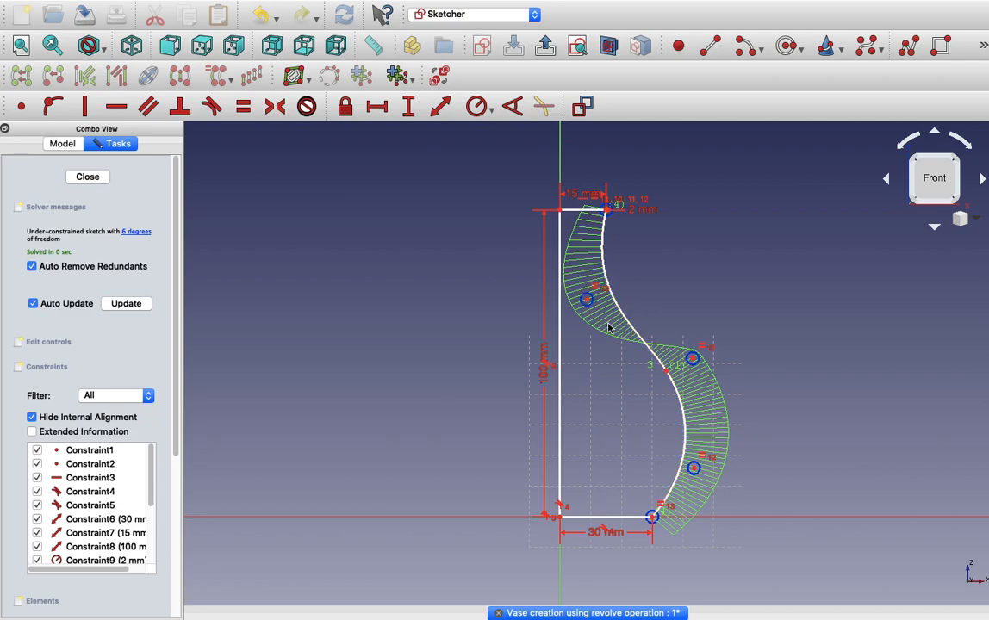
mouse_move(619, 338)
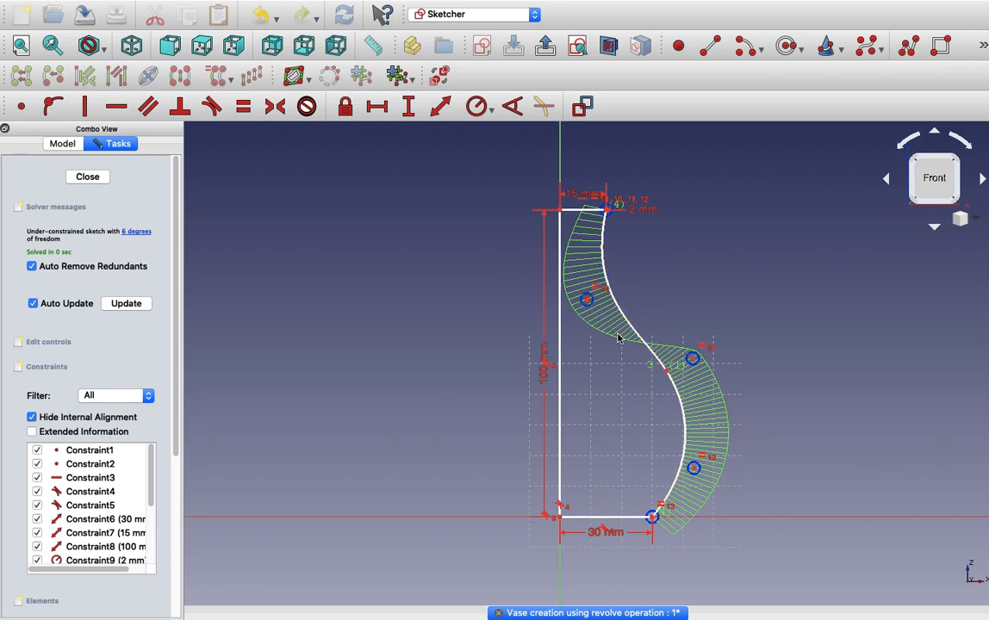
mouse_move(586, 248)
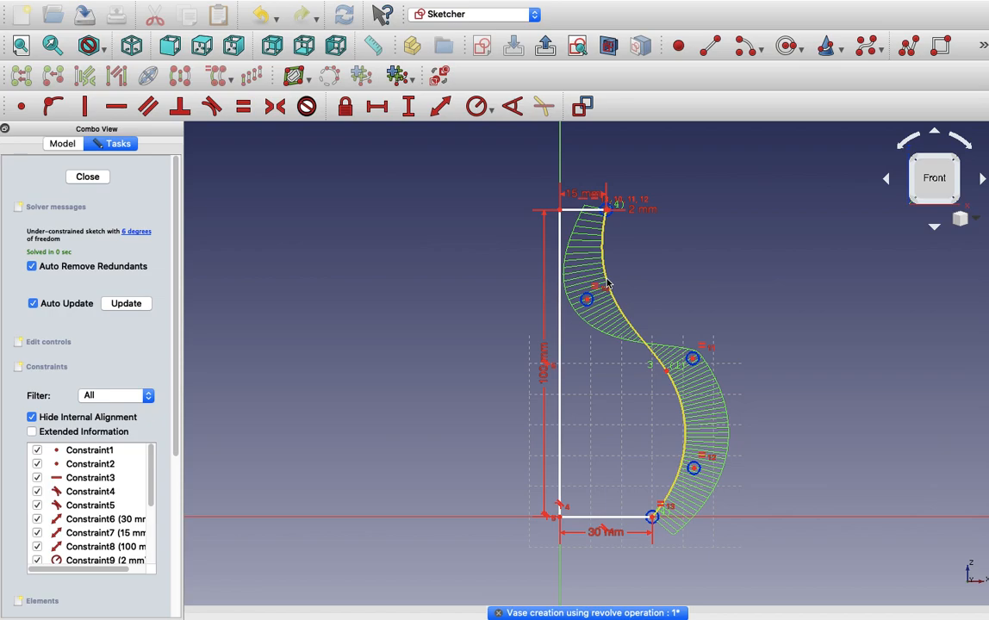
mouse_move(681, 398)
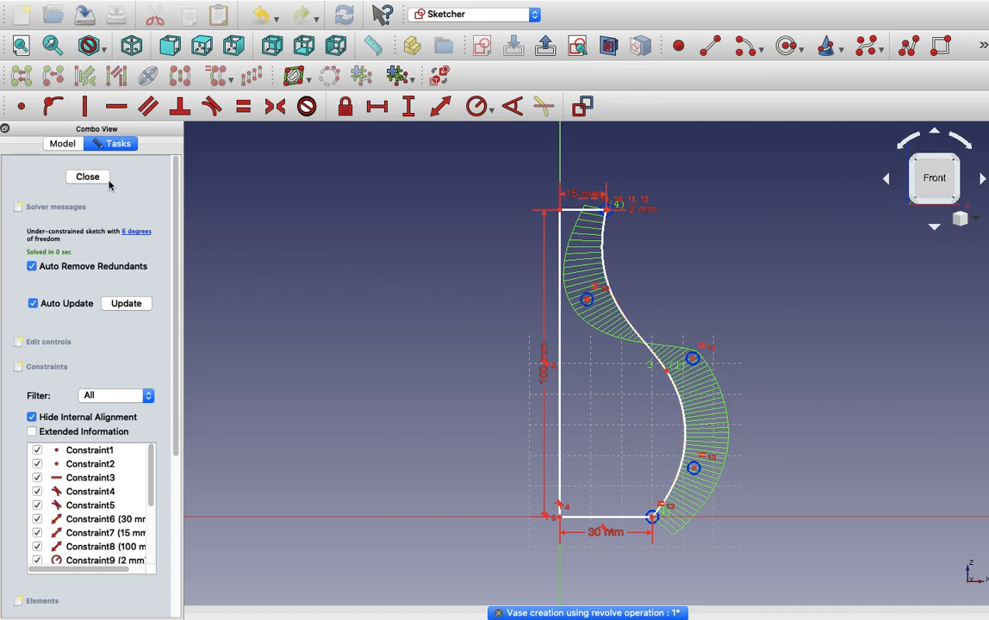
Step: Leave the sketch editor and attempt a first Revolution of the profile
click(86, 175)
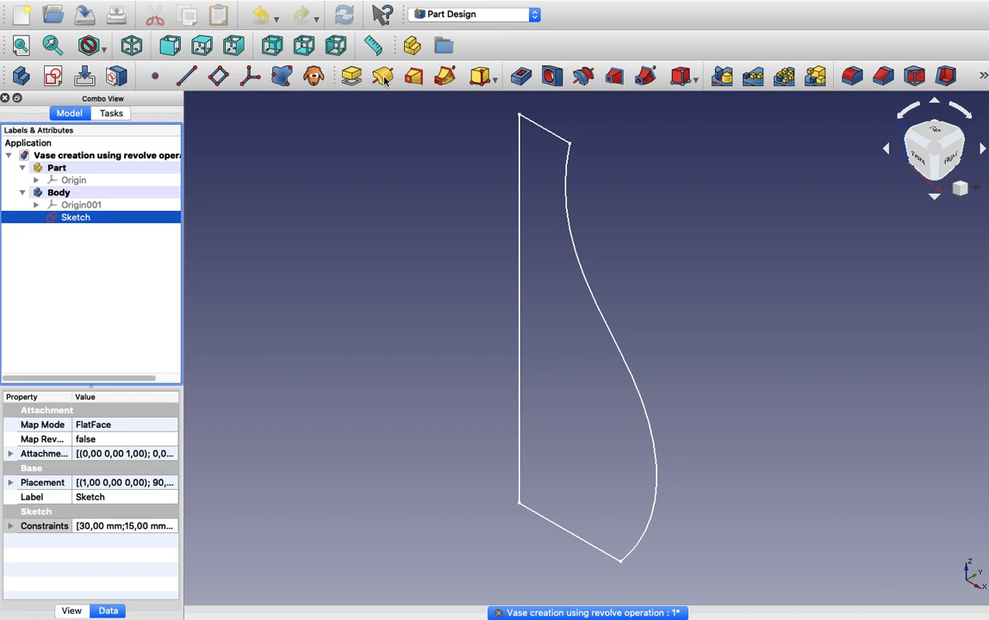
mouse_move(383, 75)
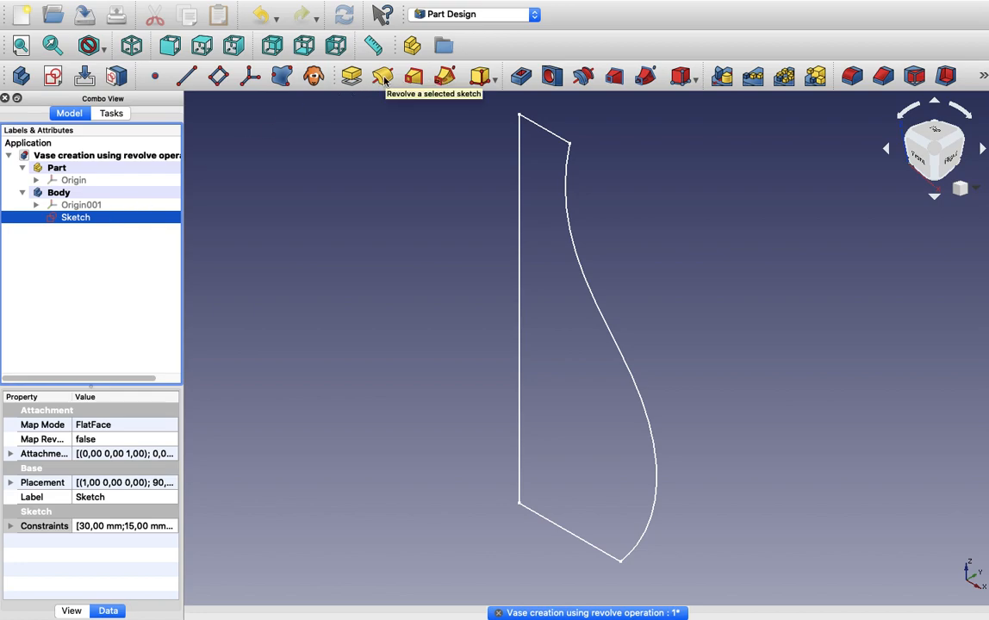
click(381, 72)
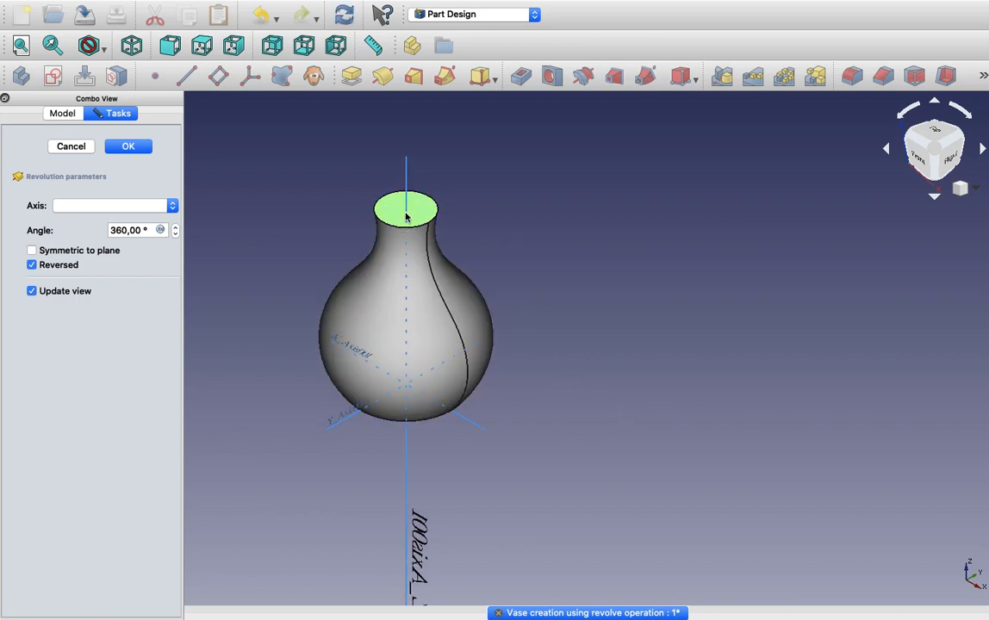
mouse_move(944, 86)
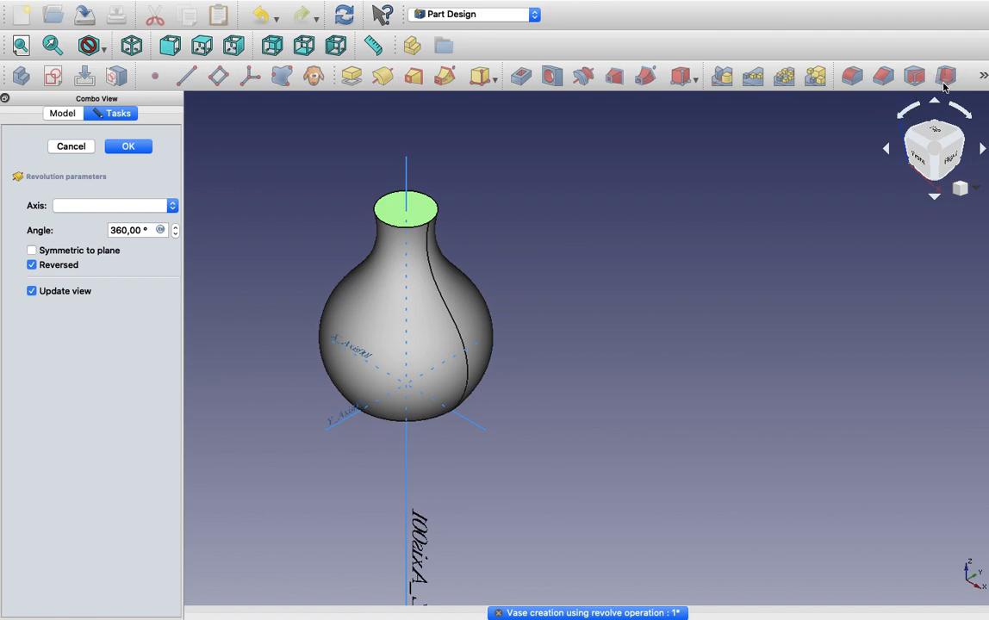
mouse_move(945, 76)
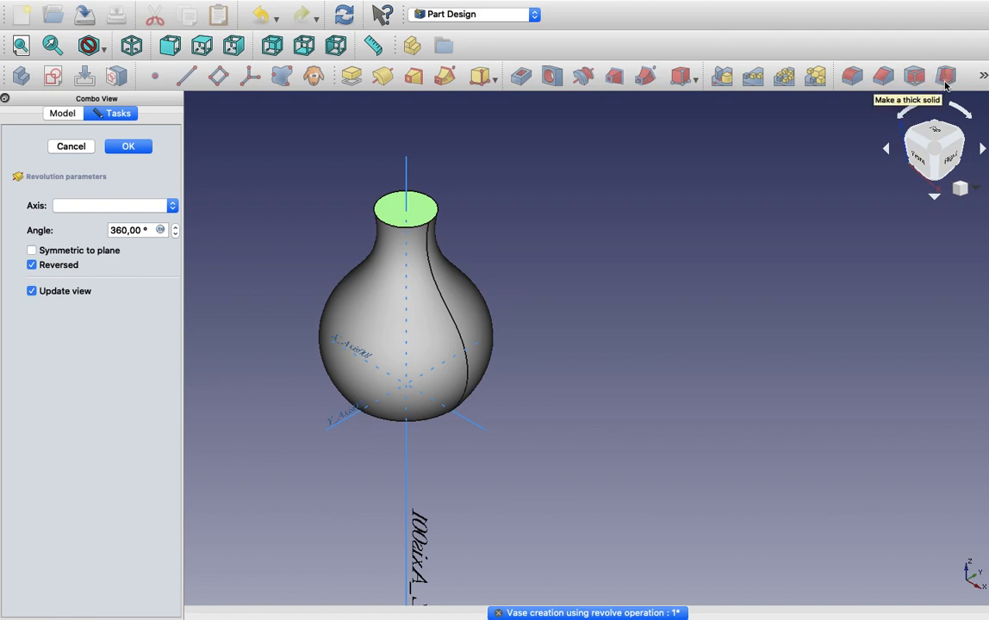
click(71, 145)
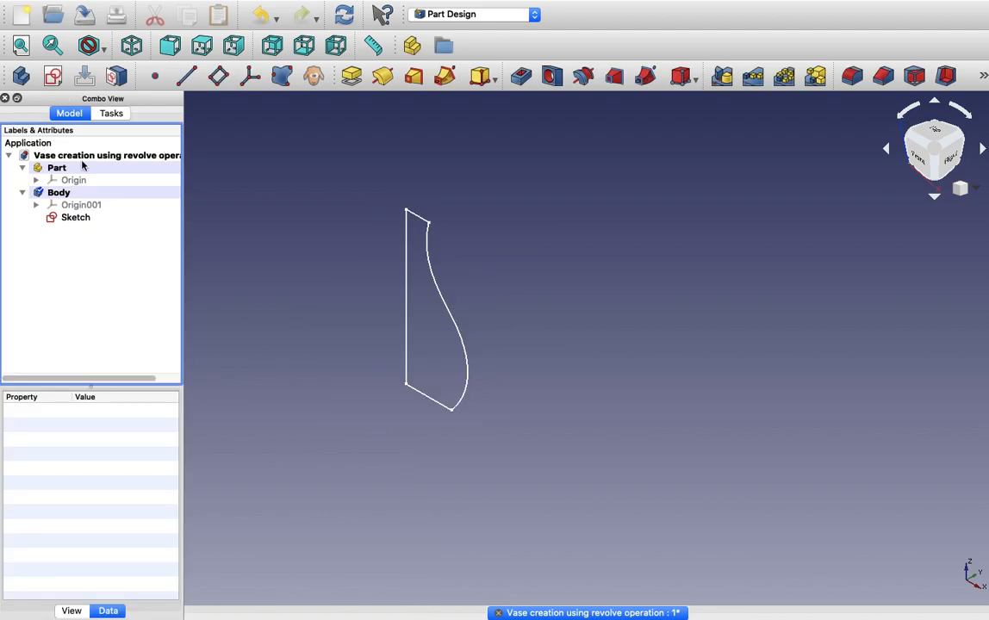
Step: Revolve the selected profile sketch 360° about the vertical sketch axis into a solid
click(76, 217)
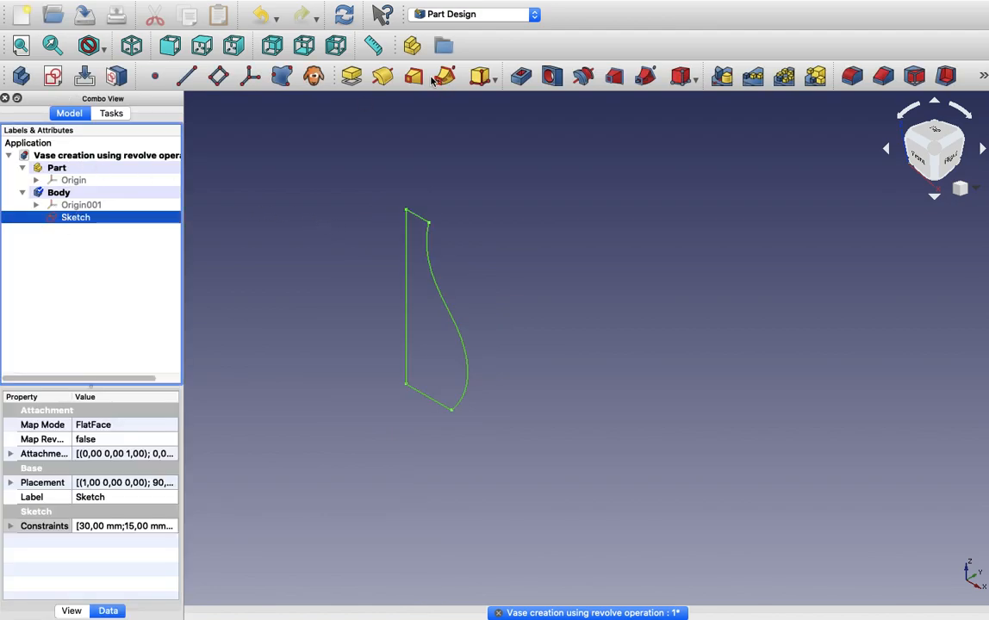
click(440, 76)
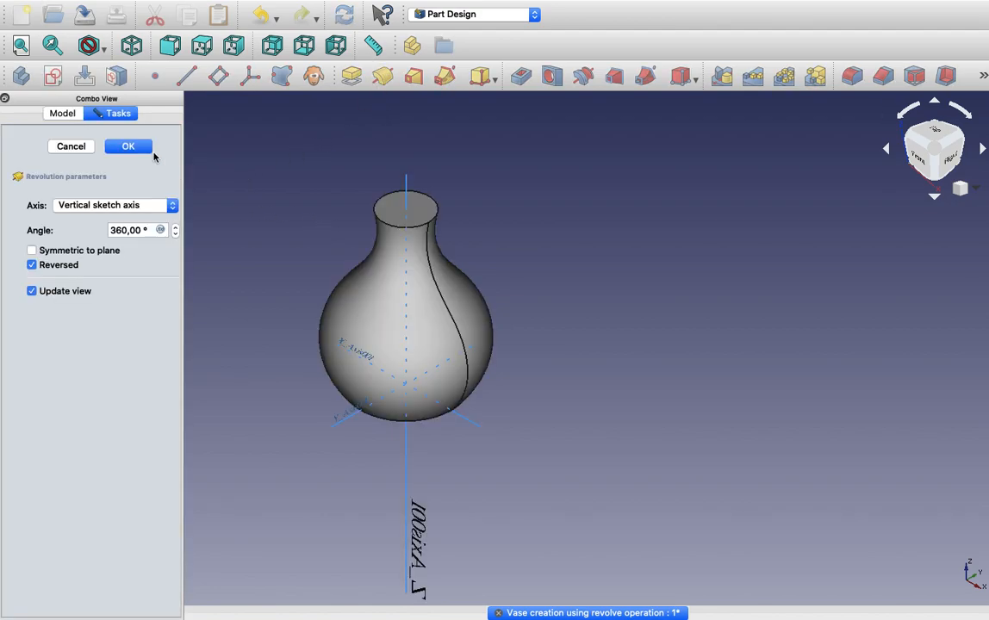
click(128, 145)
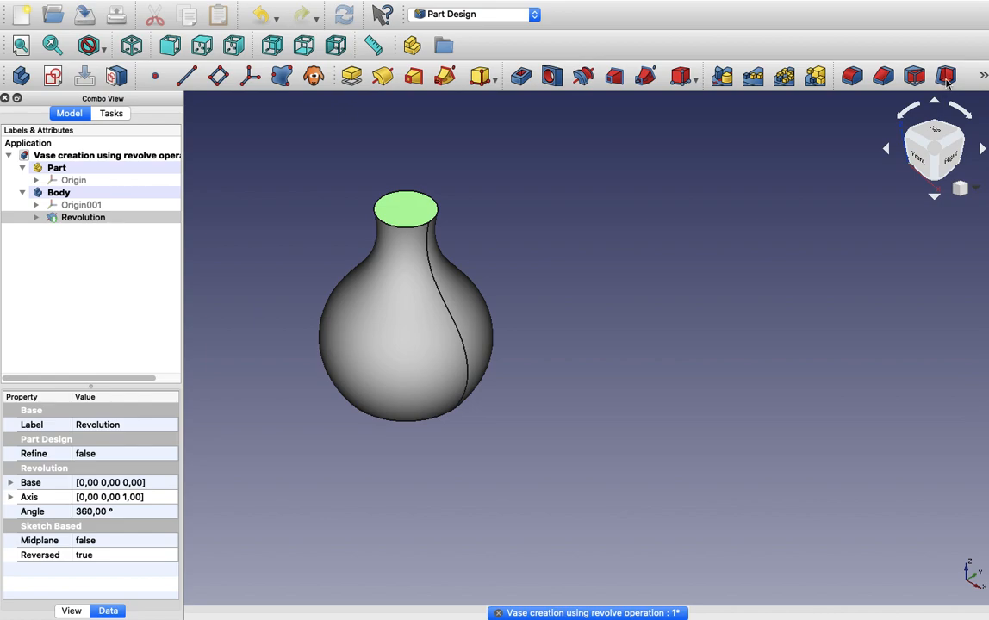
Step: Hollow the vase inward from its top face to a 3 mm wall with Thickness
click(938, 76)
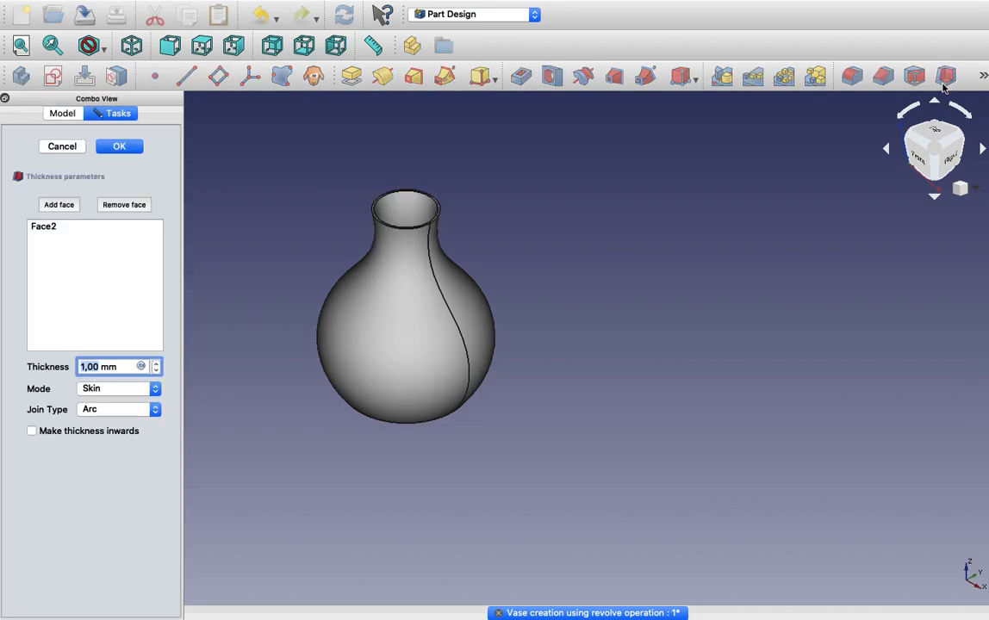
mouse_move(107, 303)
text(3)
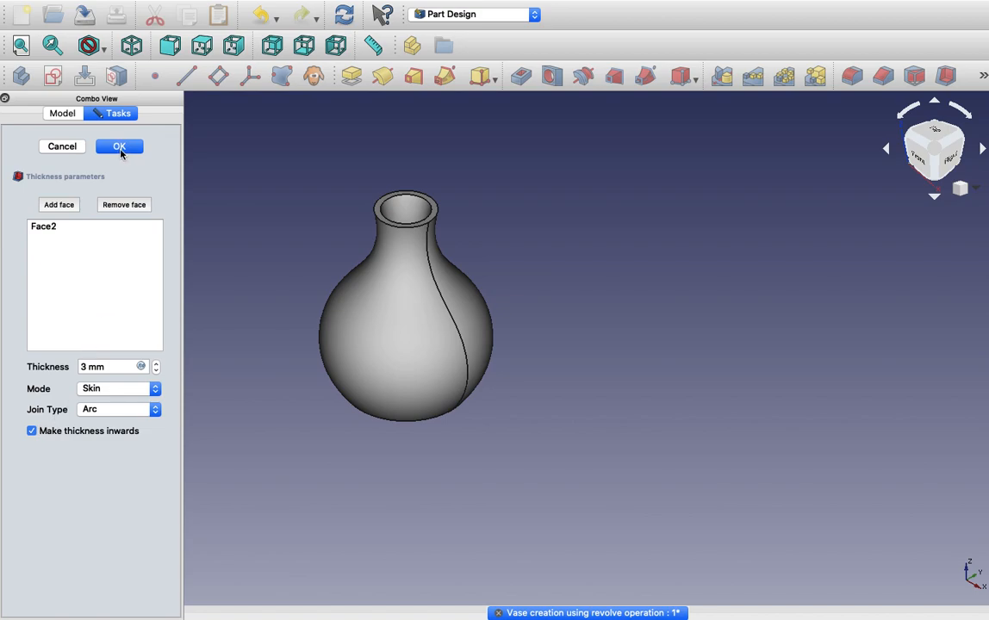
click(119, 146)
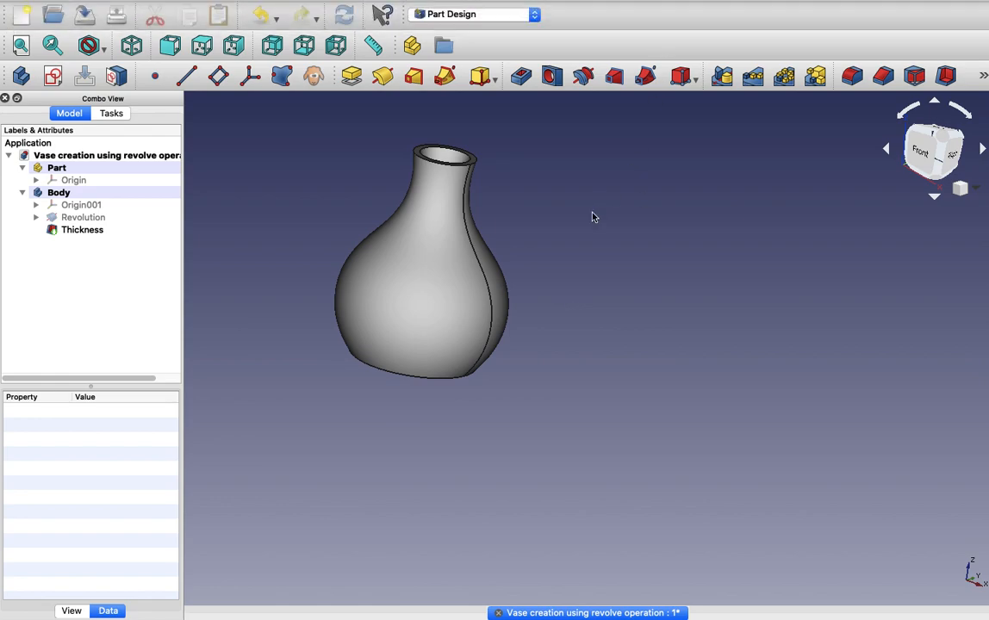
mouse_move(338, 424)
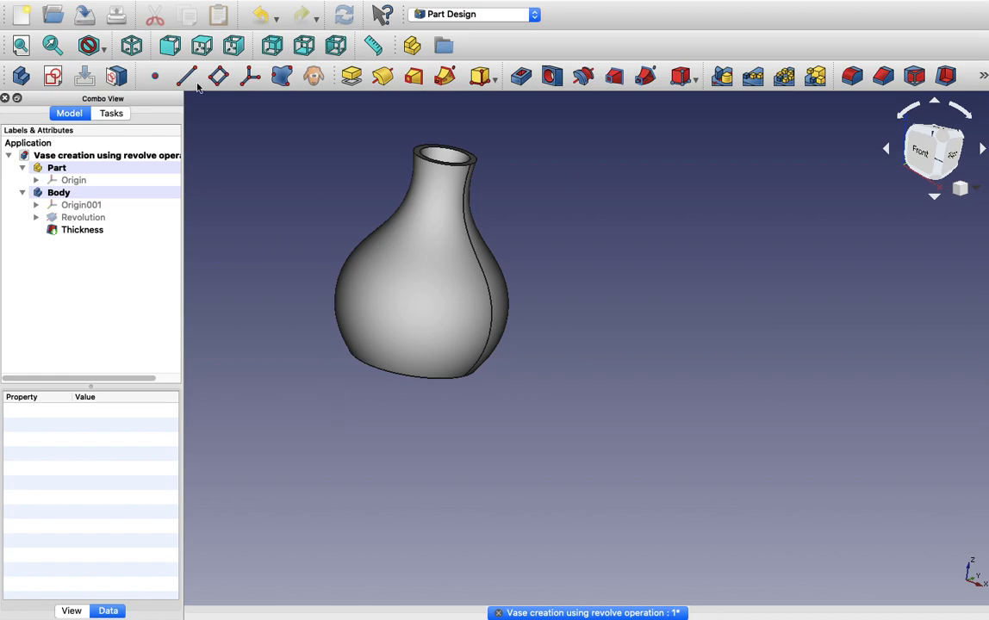
Step: Export the Thickness feature as STL mesh file 'Vase using revolve STL'
click(83, 230)
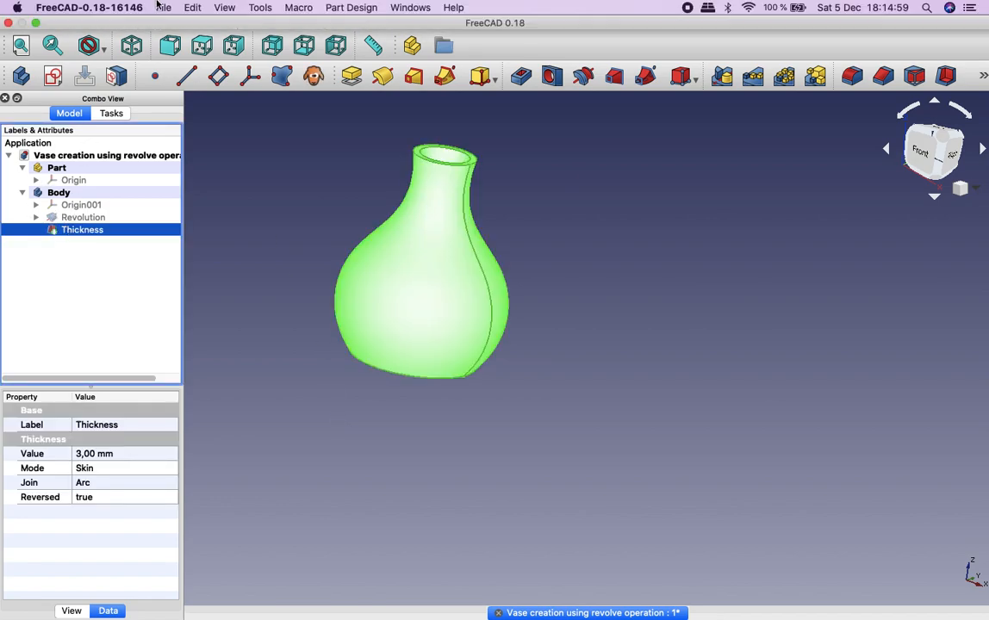
click(158, 7)
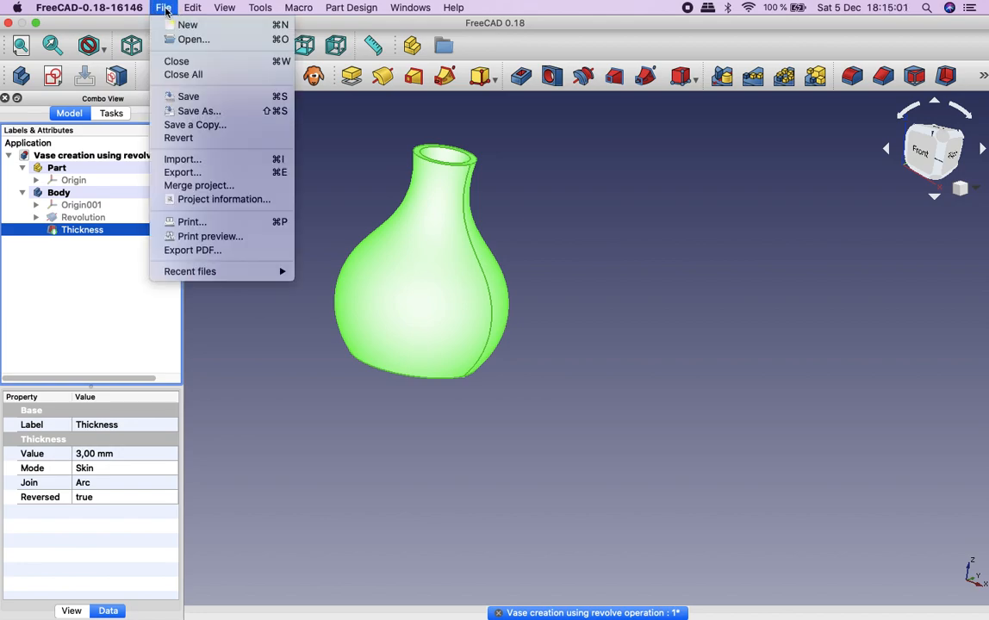
click(197, 177)
text(Vase using revolve STL)
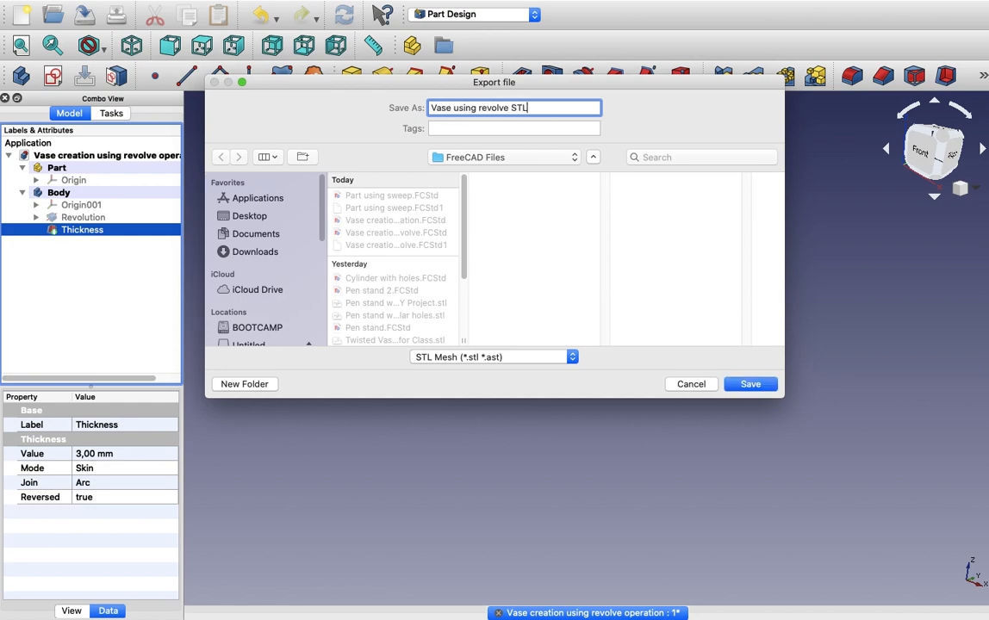
click(751, 384)
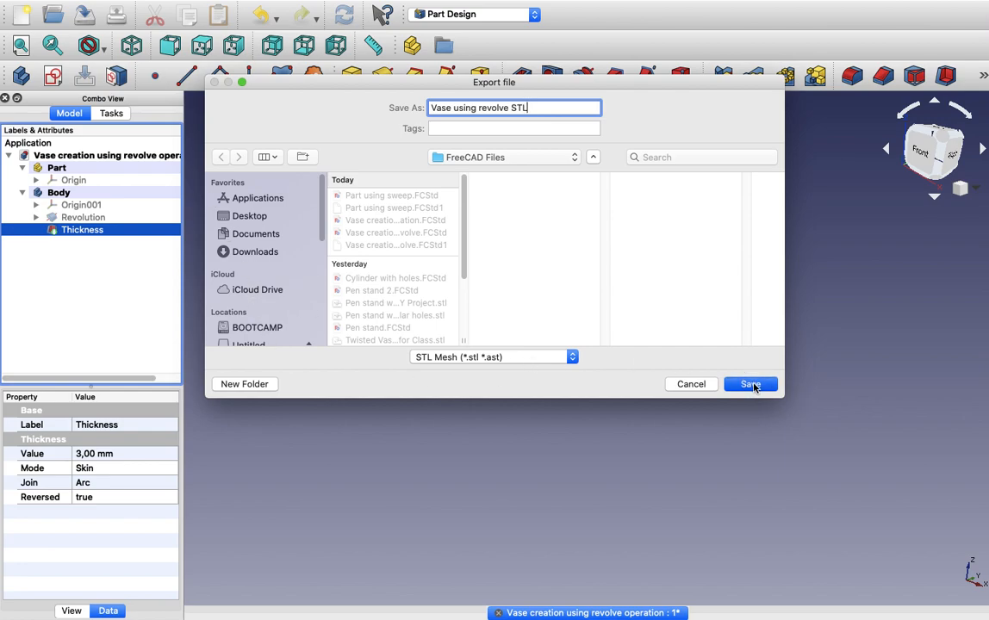
click(750, 384)
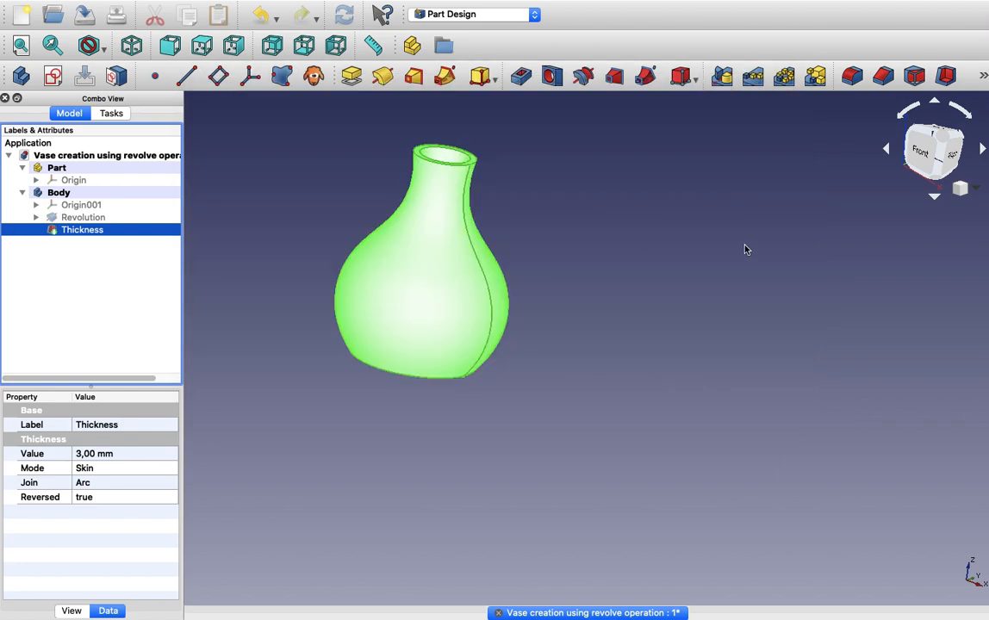
click(489, 416)
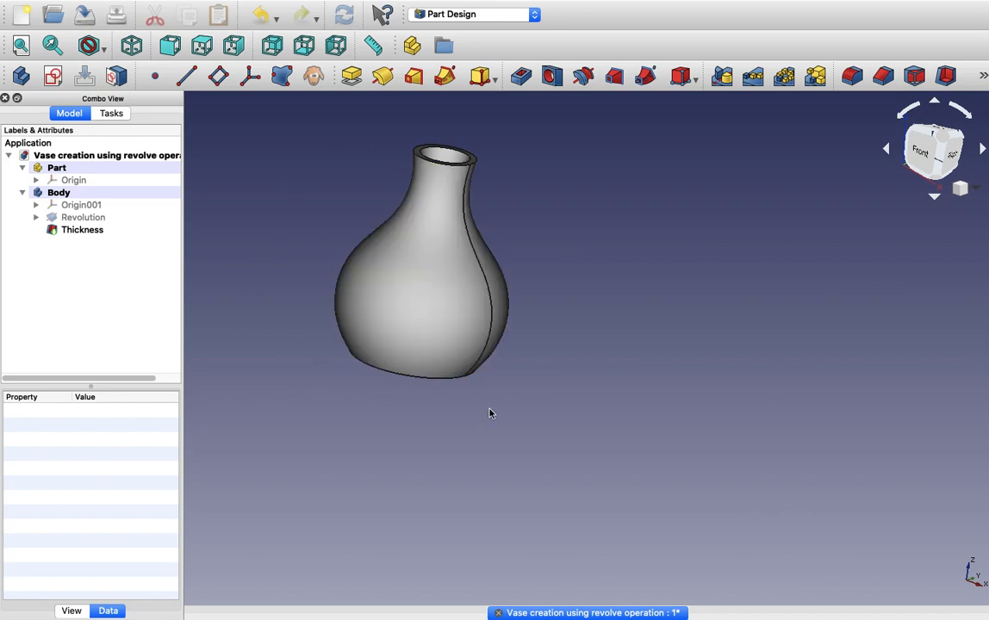
Step: Reopen the exported STL file as a mesh in a new document
click(164, 7)
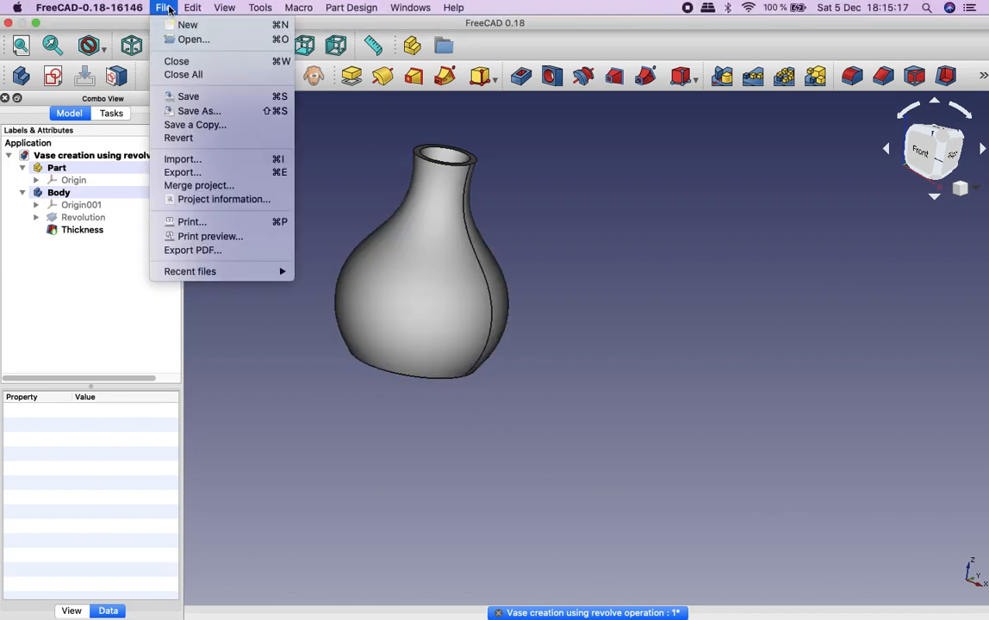
click(193, 40)
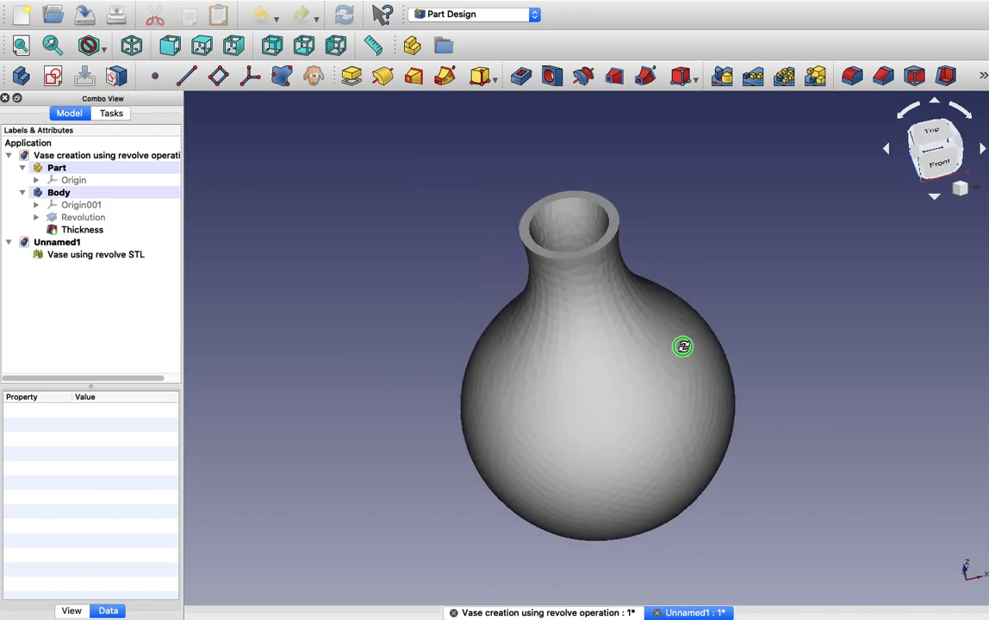
Step: Orbit the mesh to inspect its bottom, upright and side views
drag(683, 346, 655, 344)
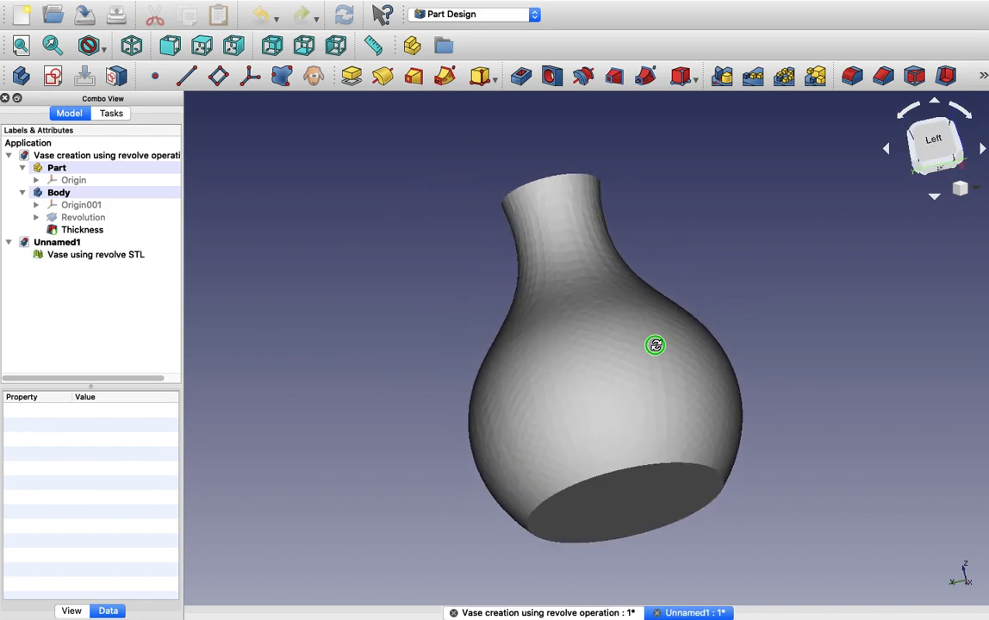
drag(655, 345, 759, 407)
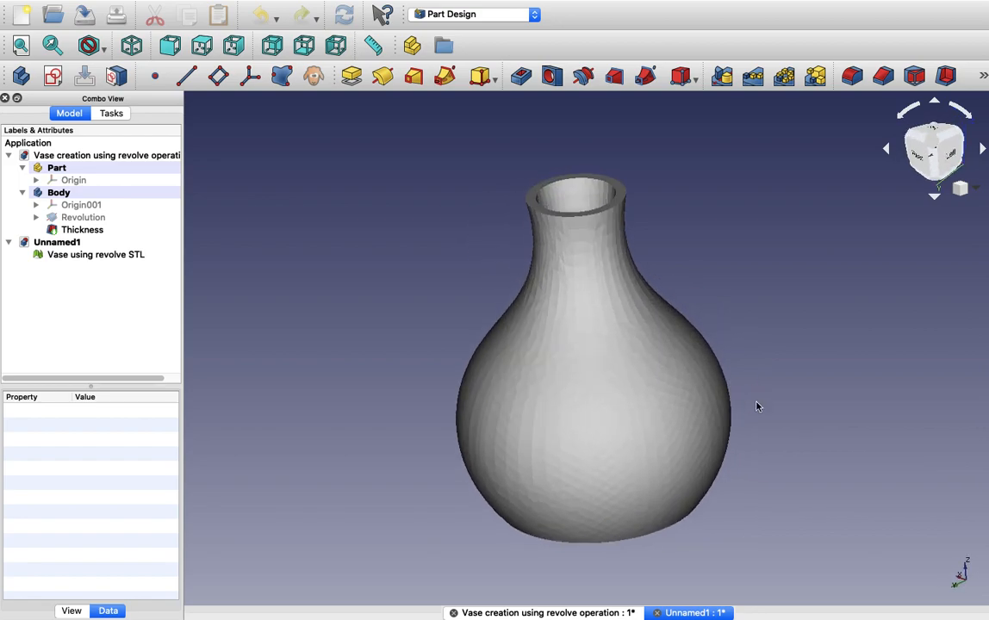
drag(758, 406, 700, 401)
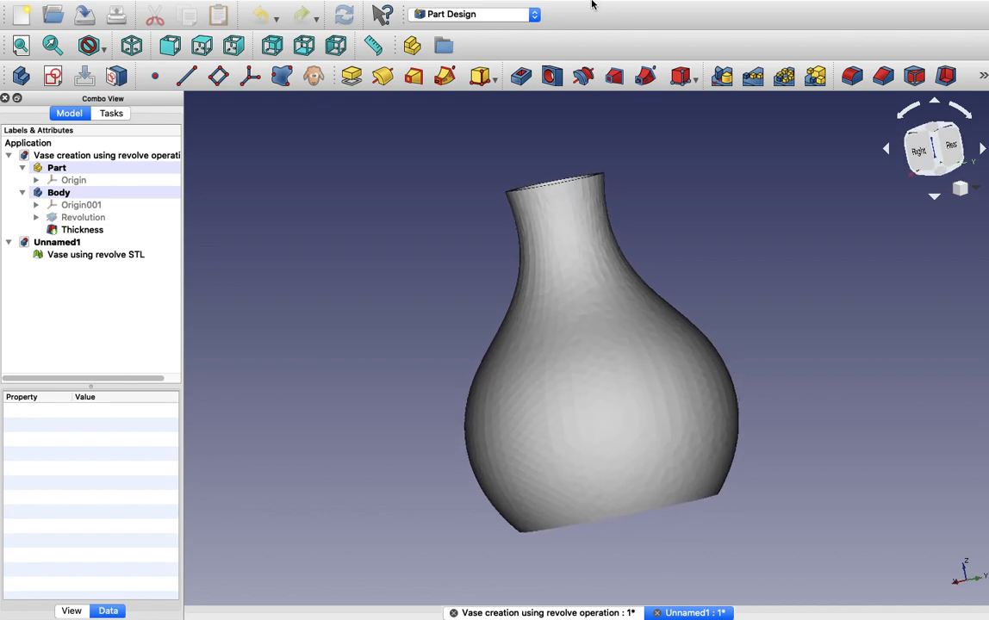
mouse_move(593, 4)
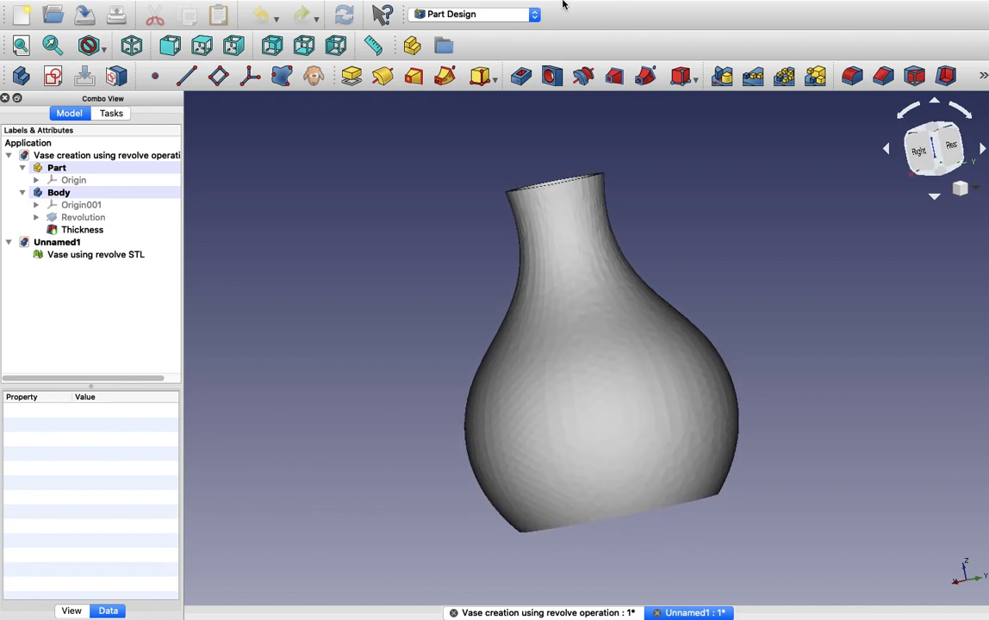